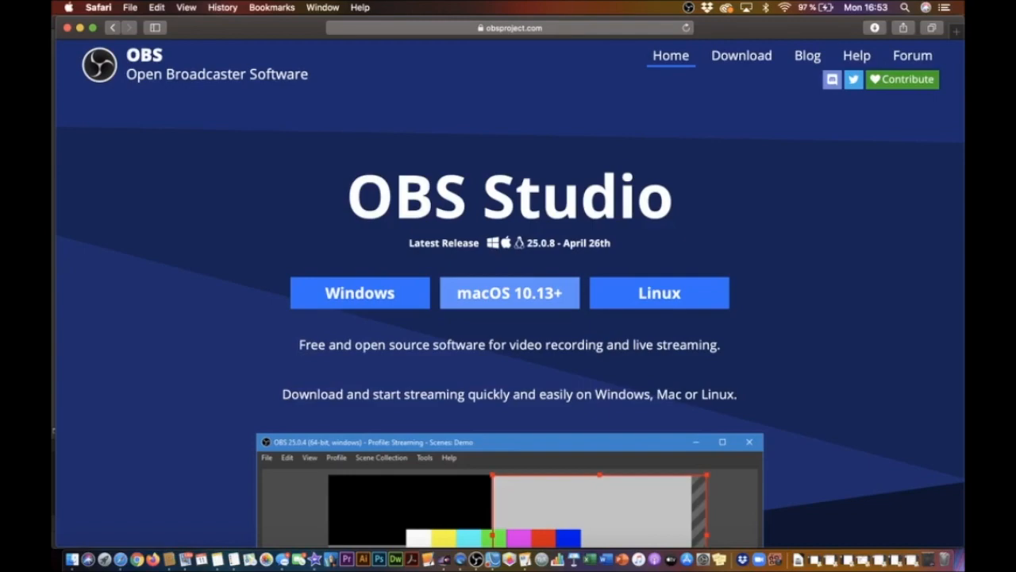
Step: Create a new Video Capture Device source named 'webcam'
left_click(509, 292)
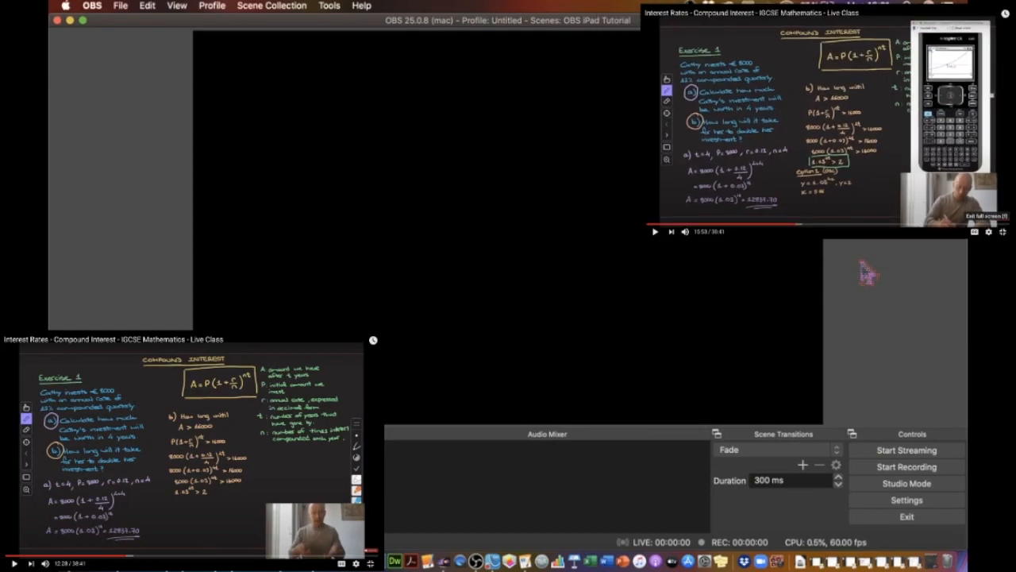
left_click(271, 6)
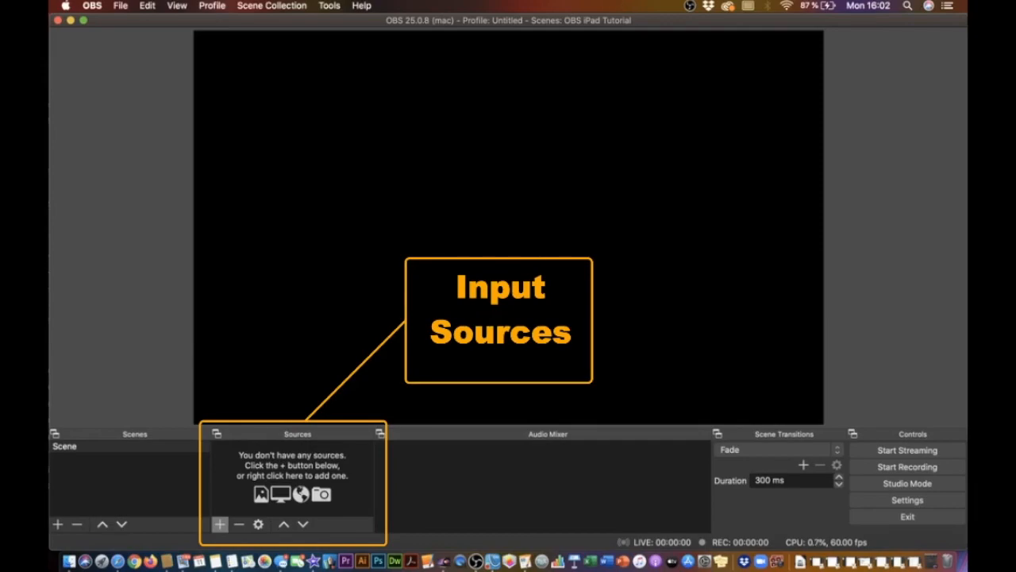
left_click(220, 523)
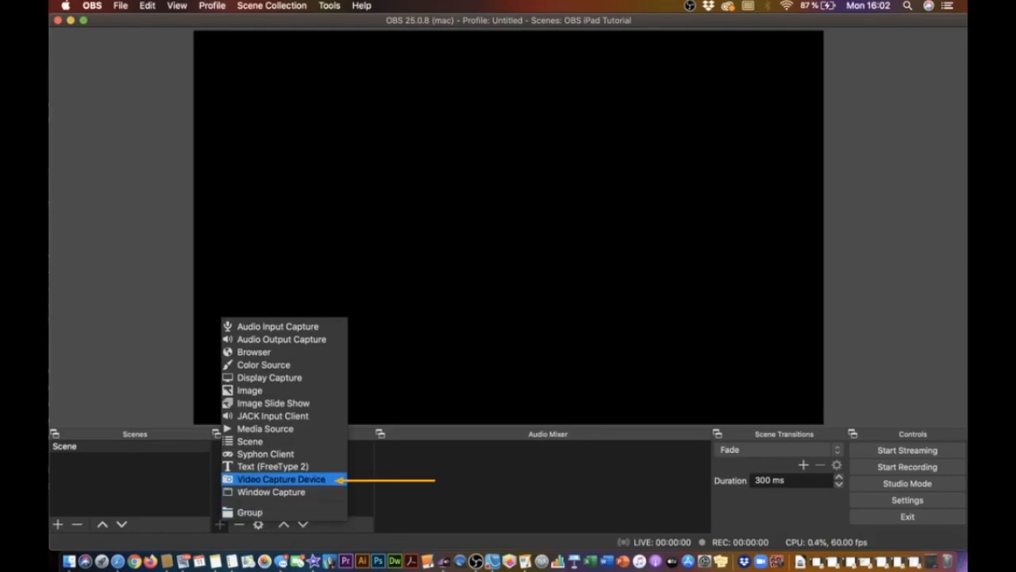
left_click(281, 479)
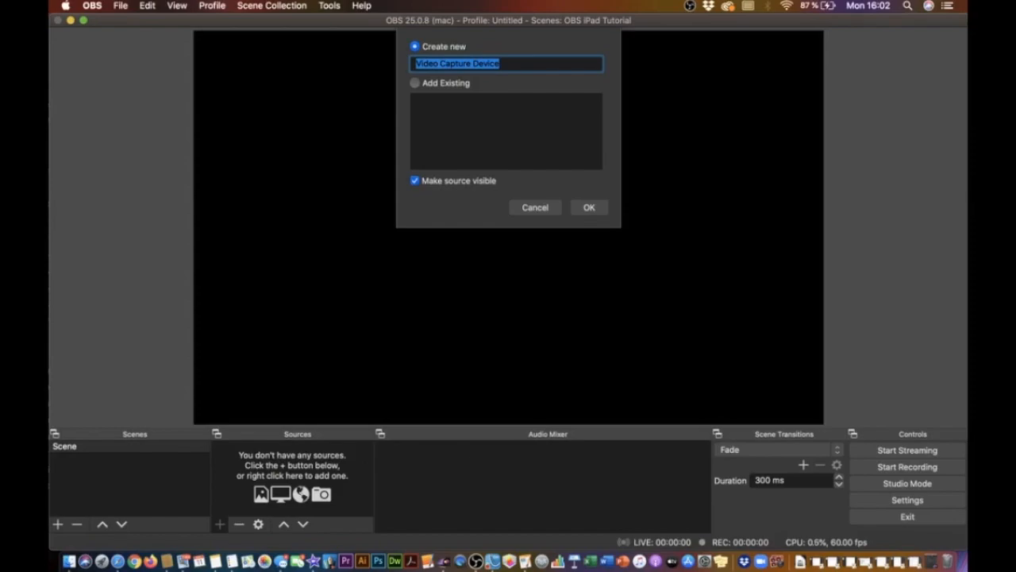
type("webcam")
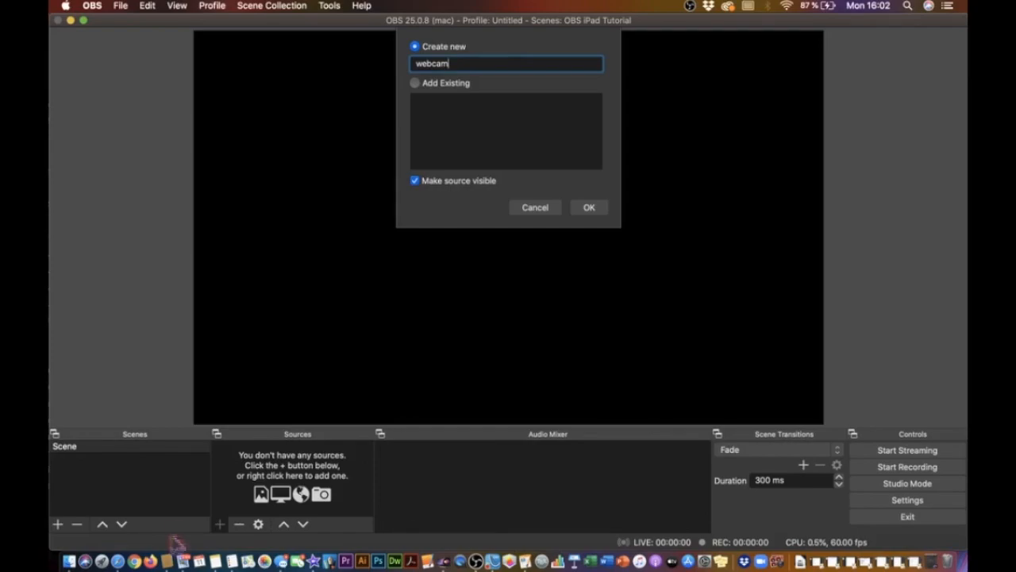
left_click(588, 207)
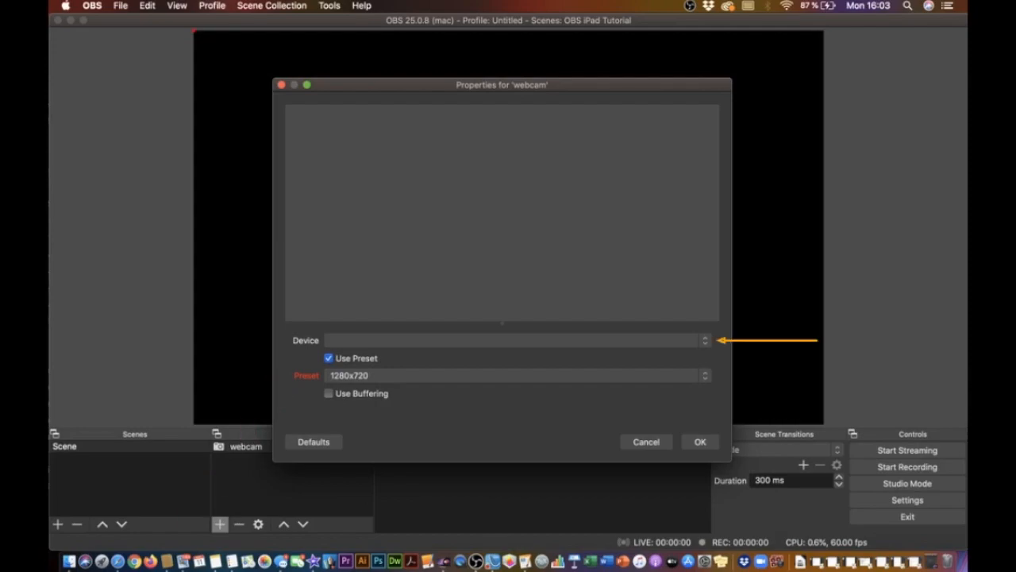
Step: Use the FaceTime HD Camera for webcam and place its feed bottom-right
left_click(512, 340)
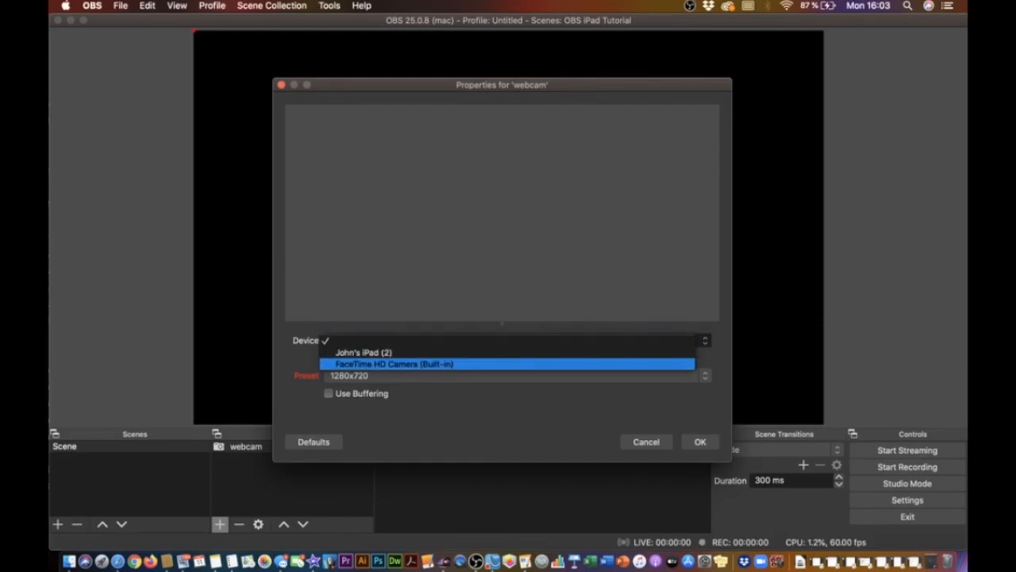
left_click(394, 364)
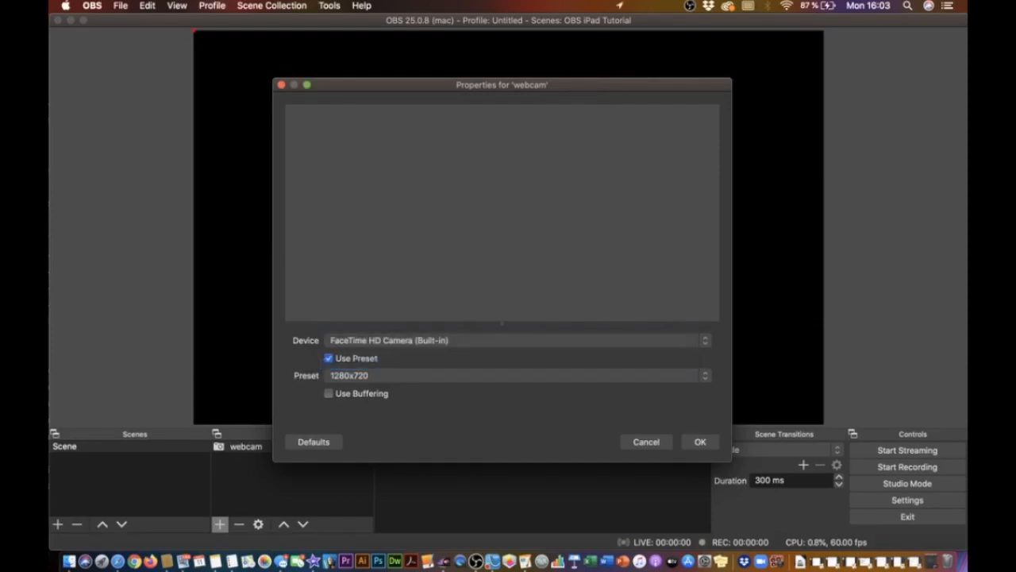
left_click(700, 441)
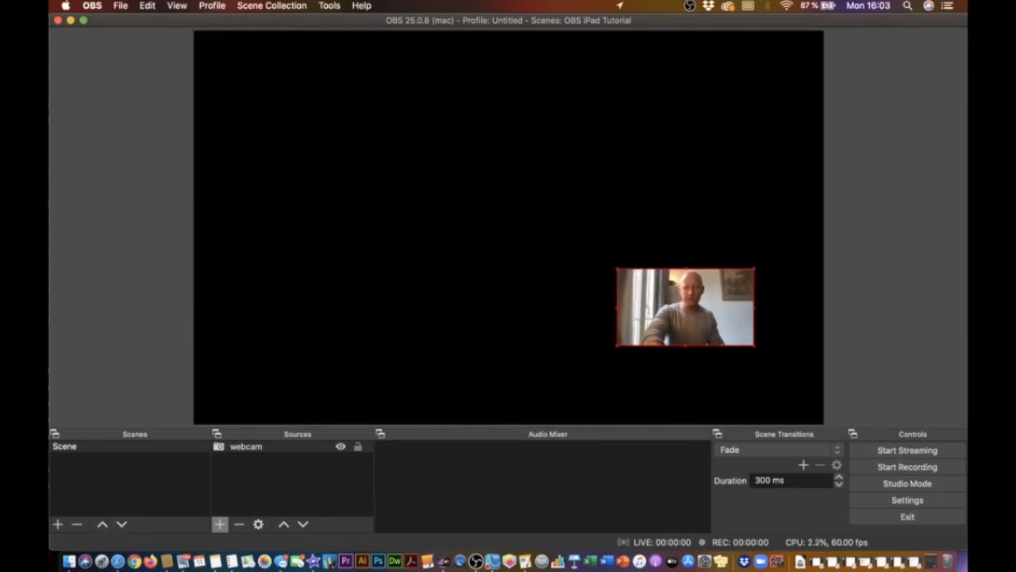
left_click_drag(684, 307, 739, 385)
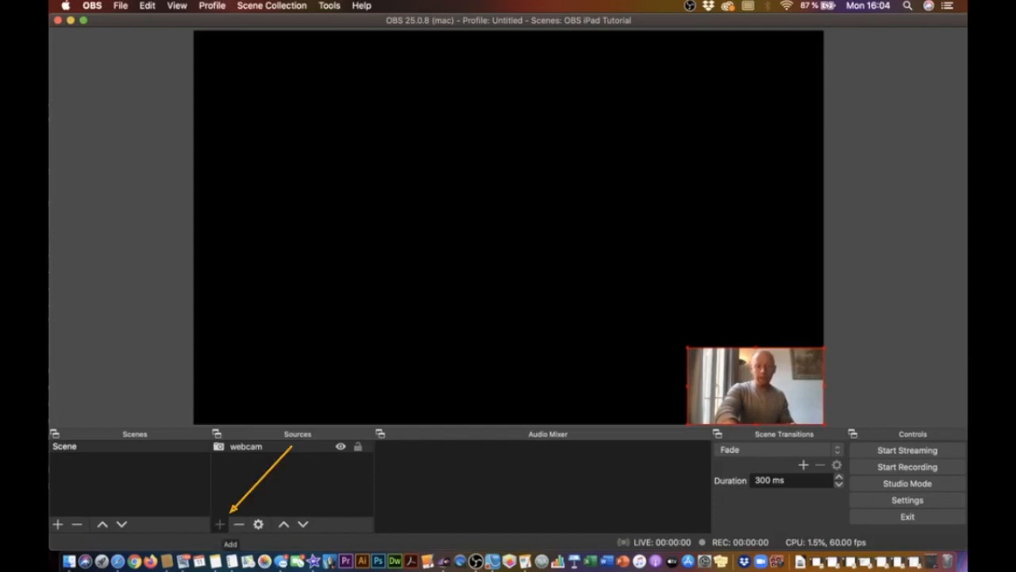
Step: Create a new Audio Input Capture source named 'yeti'
left_click(220, 524)
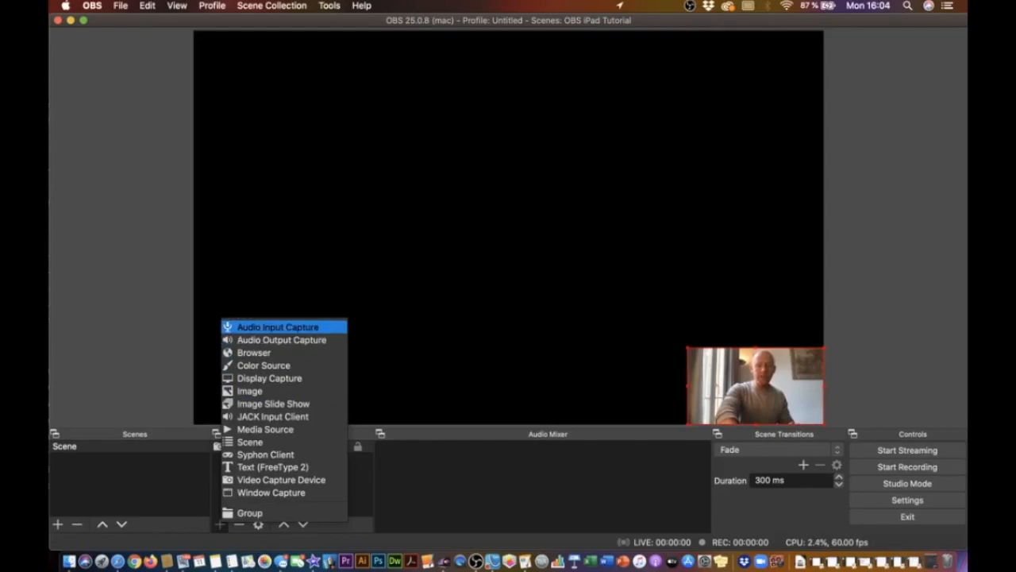
left_click(277, 326)
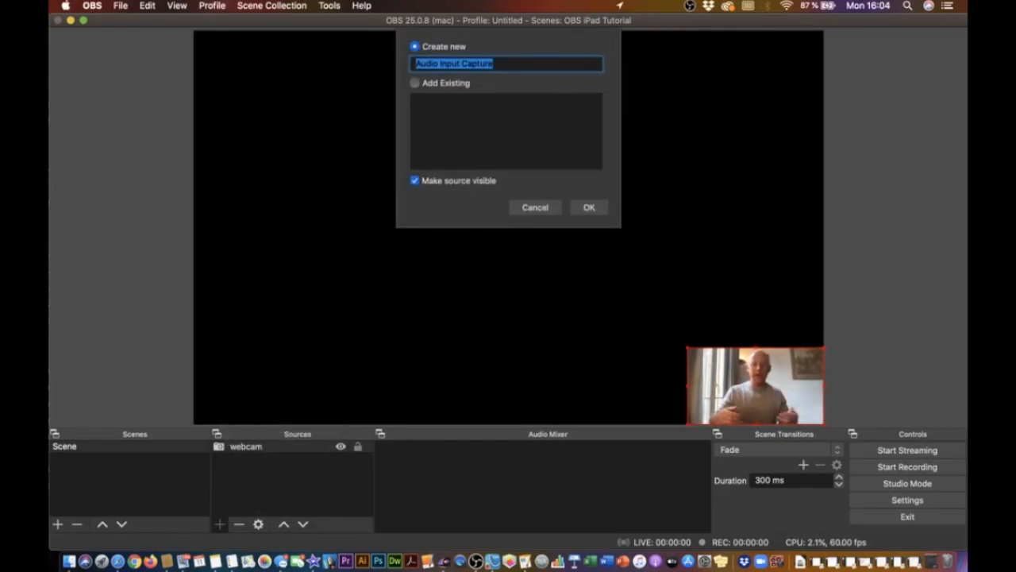
type("yet")
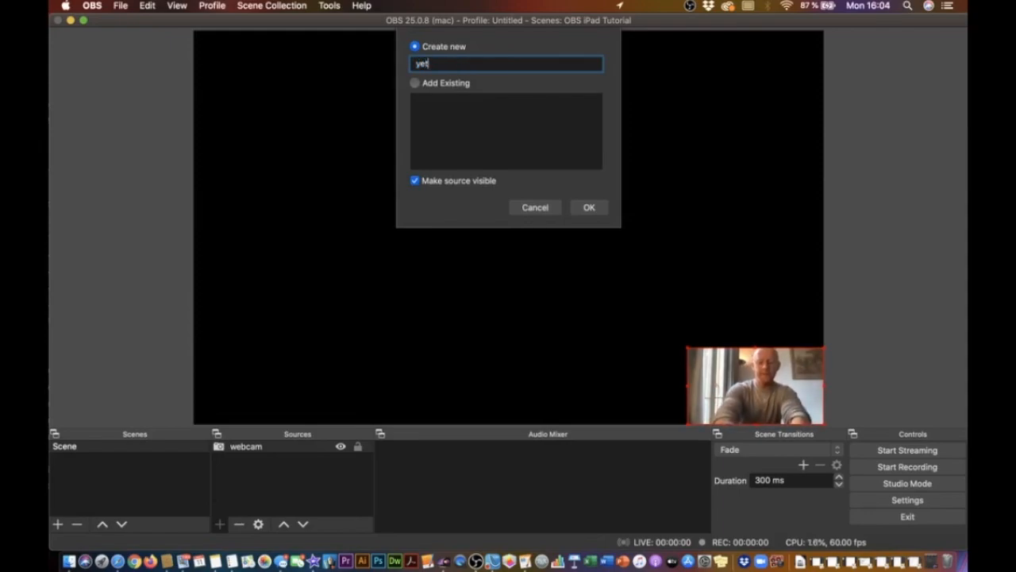
type("i")
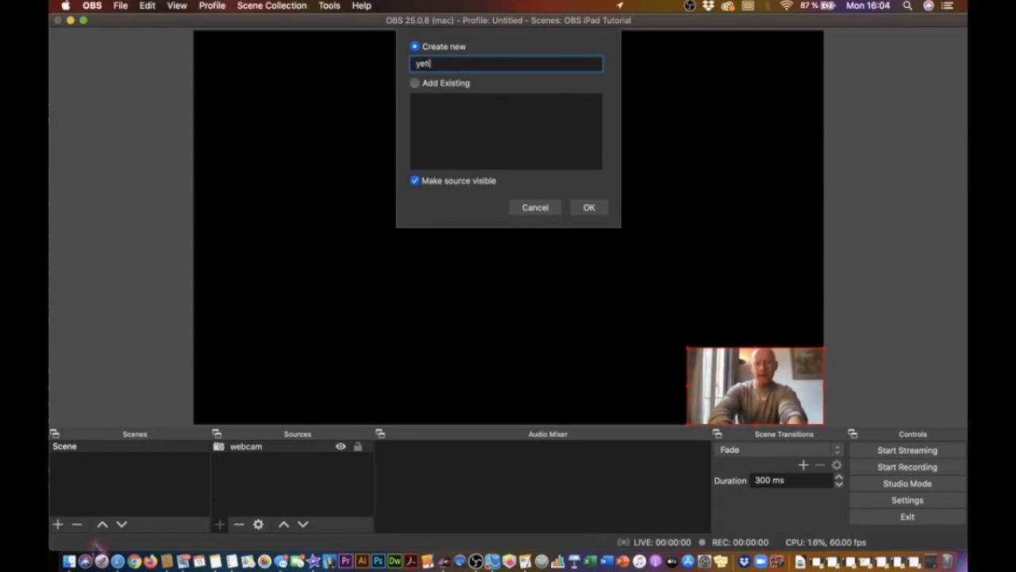
left_click(589, 208)
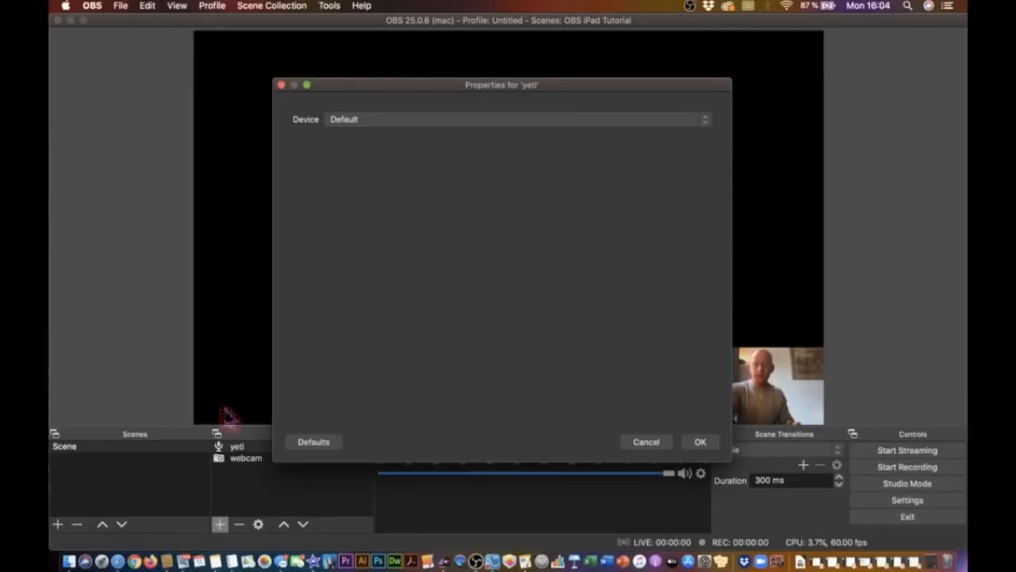
Step: Use the Yeti Stereo Microphone for yeti and lower its fader to about -4 dB
left_click(516, 119)
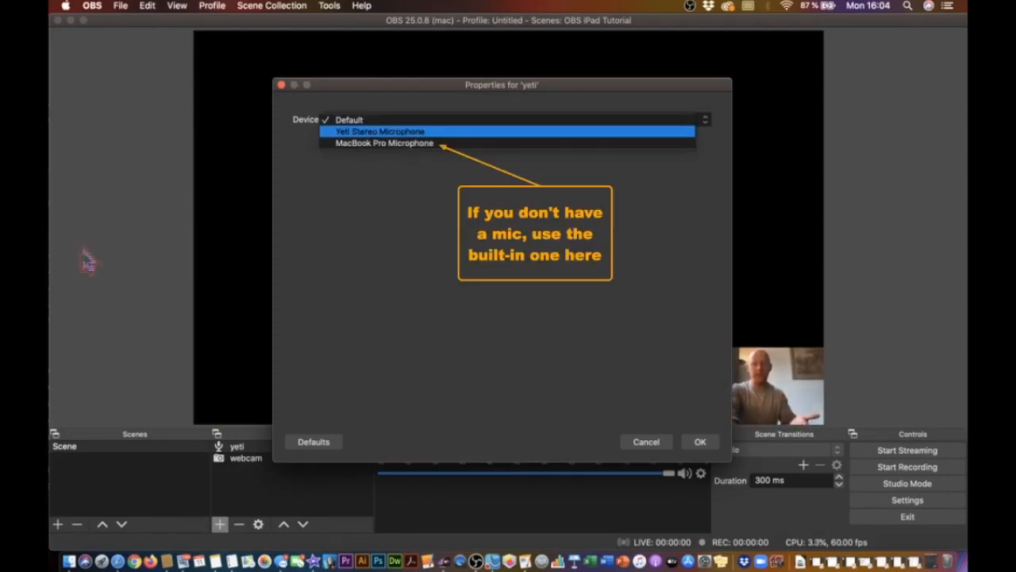
left_click(382, 131)
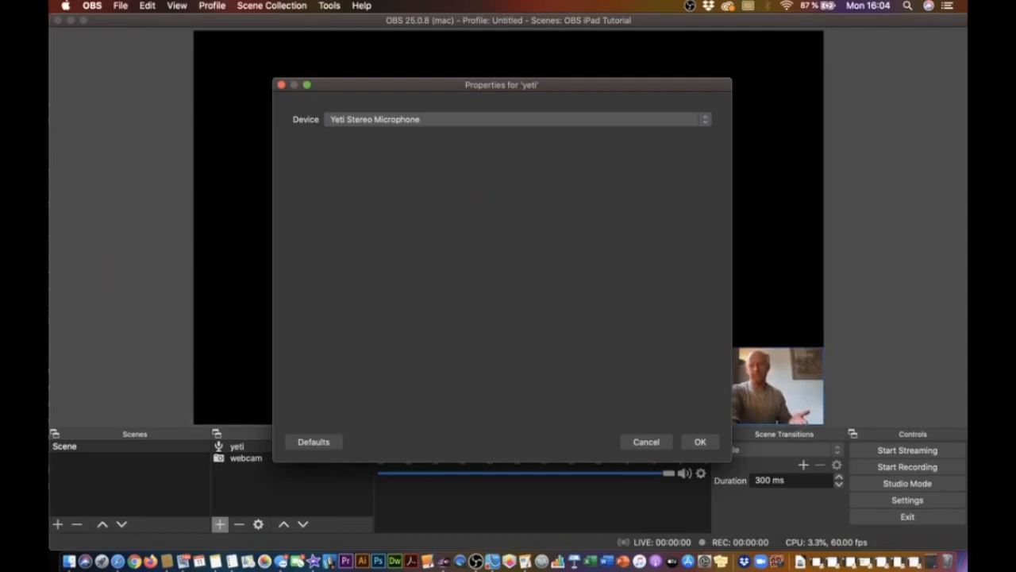
left_click(698, 442)
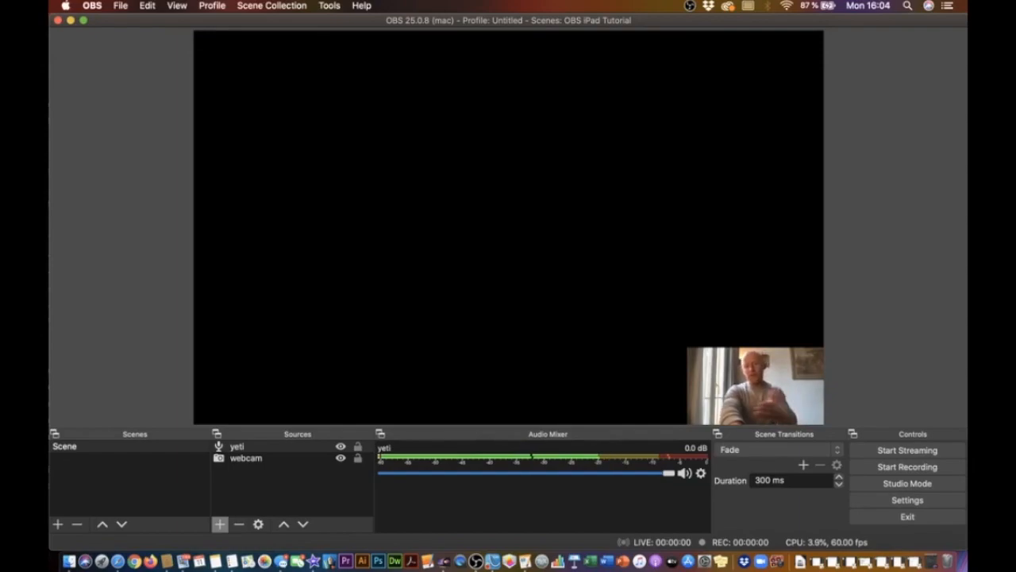
left_click_drag(667, 473, 639, 472)
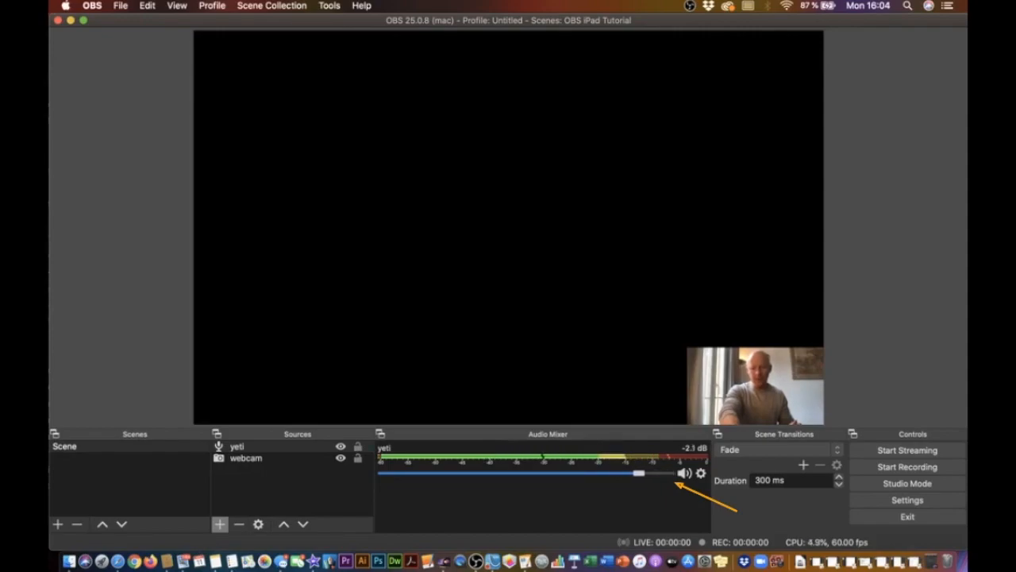
left_click_drag(639, 472, 618, 473)
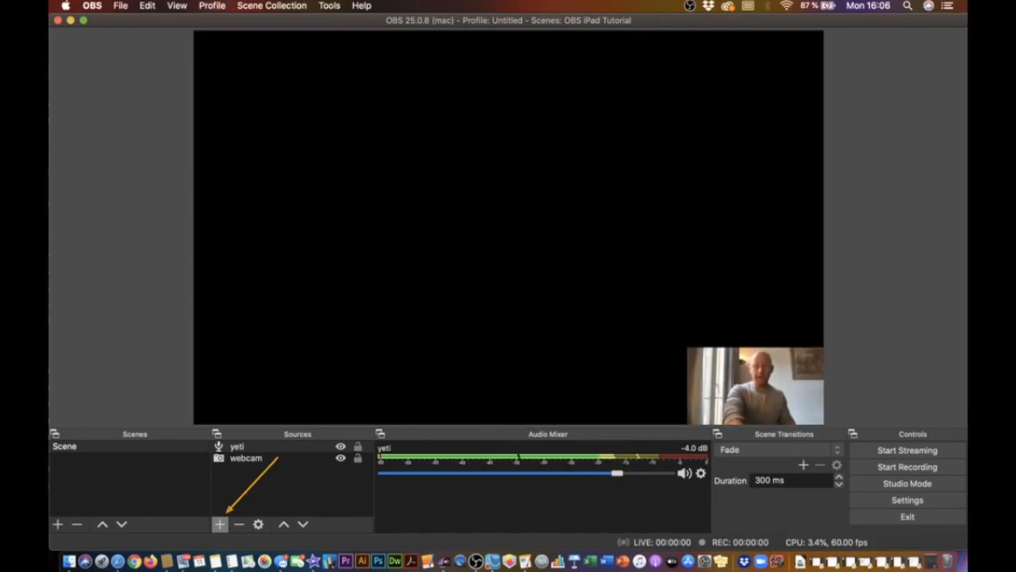
Step: Create a Video Capture Device source named 'iPad Pro' and choose its capture device
left_click(220, 523)
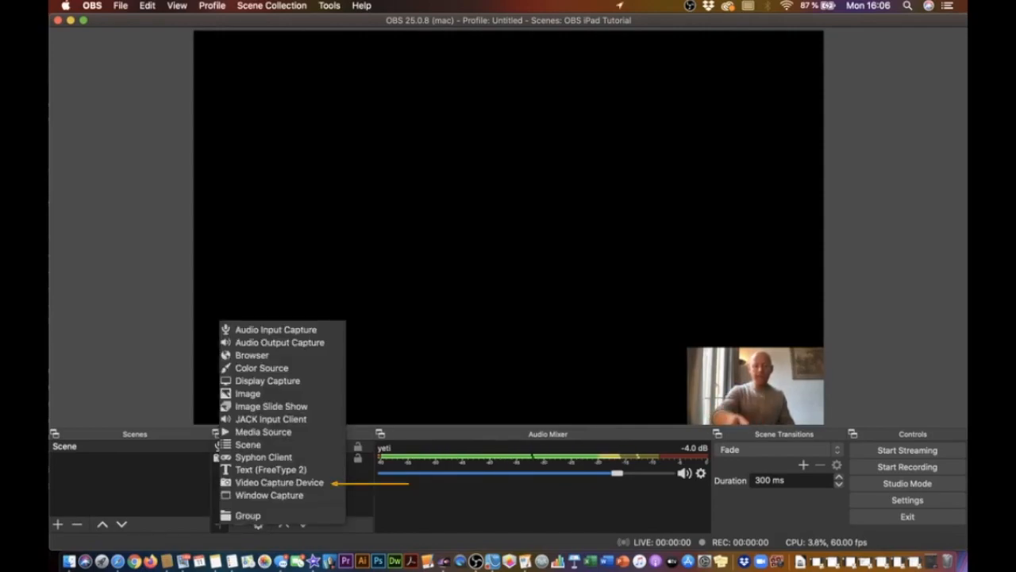
left_click(279, 482)
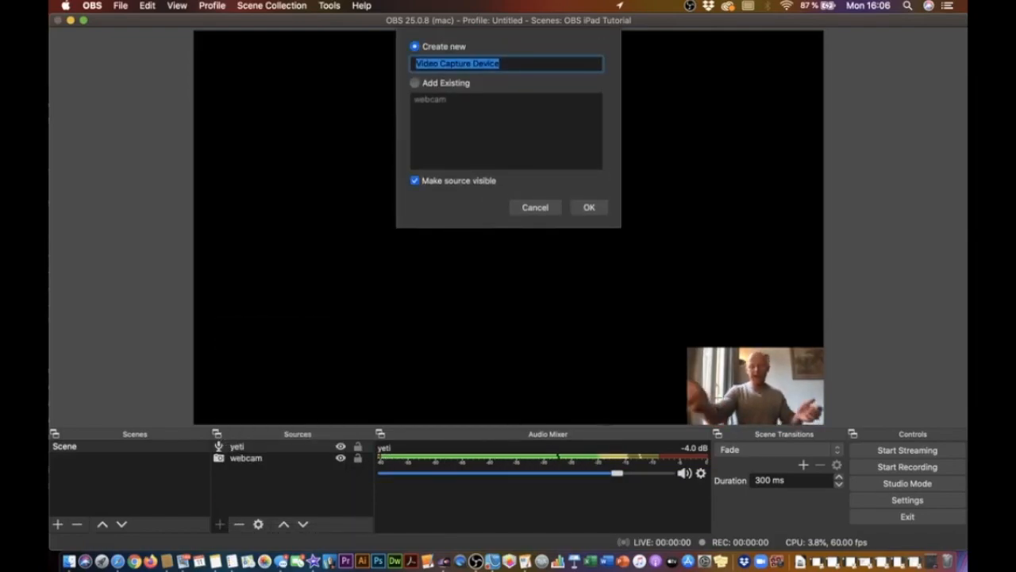
type("iPad Pro")
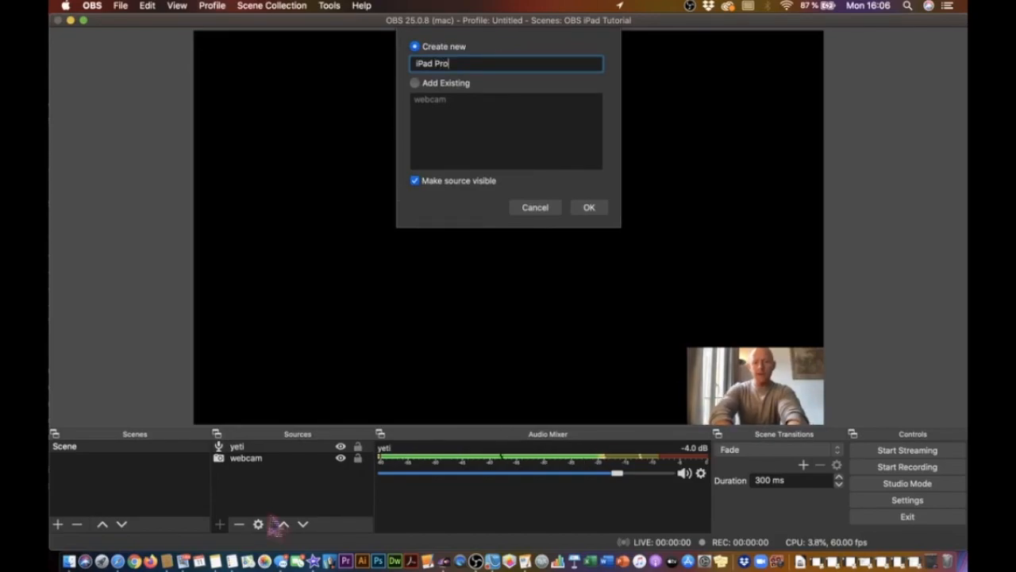
left_click(589, 207)
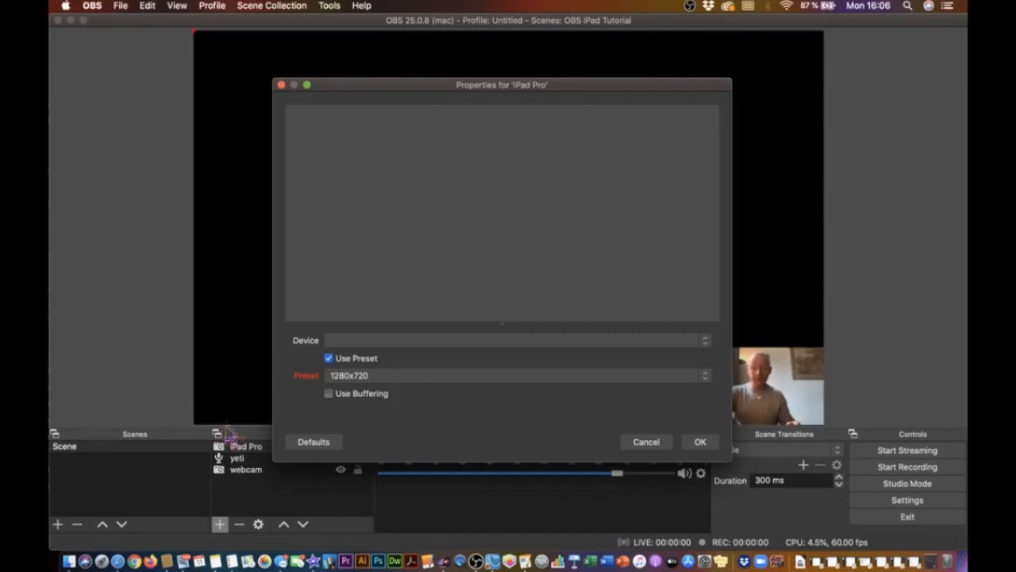
left_click(515, 340)
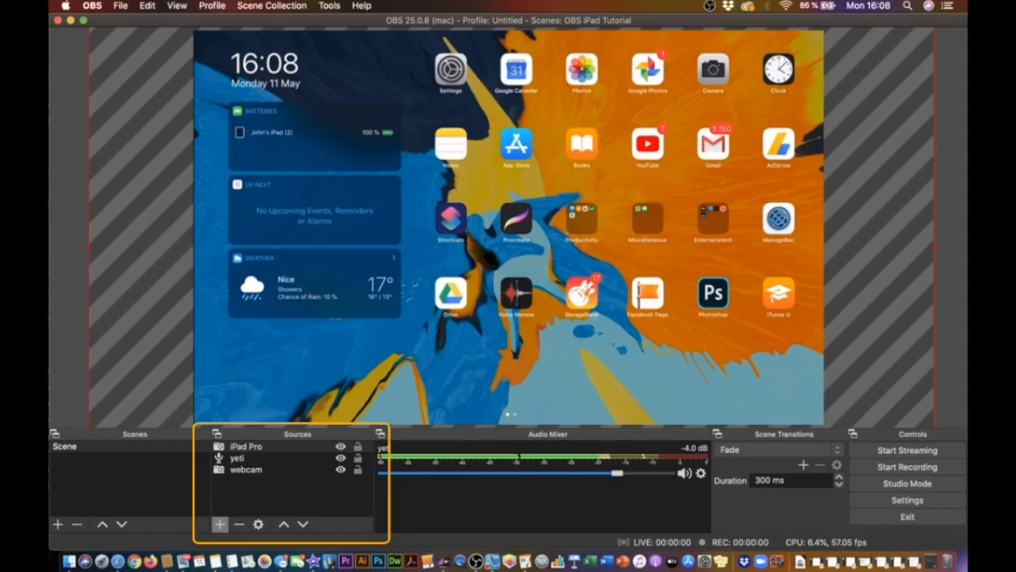
Step: Move the iPad Pro source below webcam so the webcam overlays the iPad
left_click(246, 446)
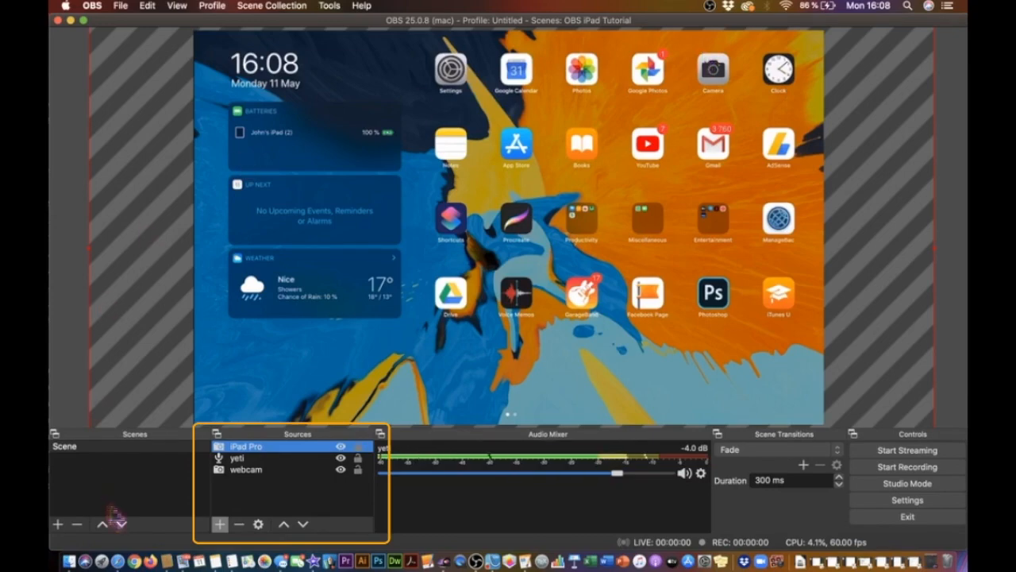
left_click(245, 469)
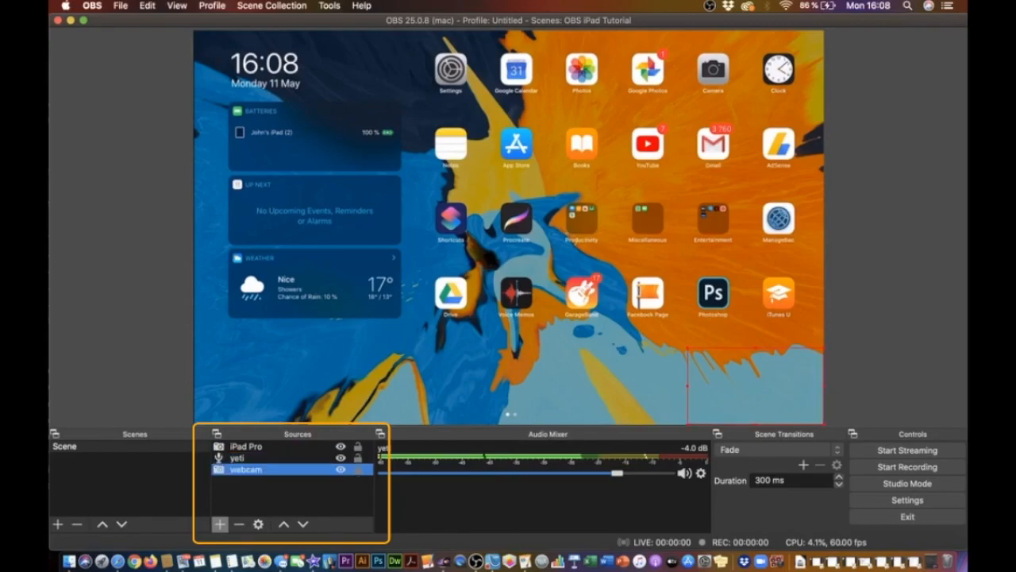
left_click(246, 446)
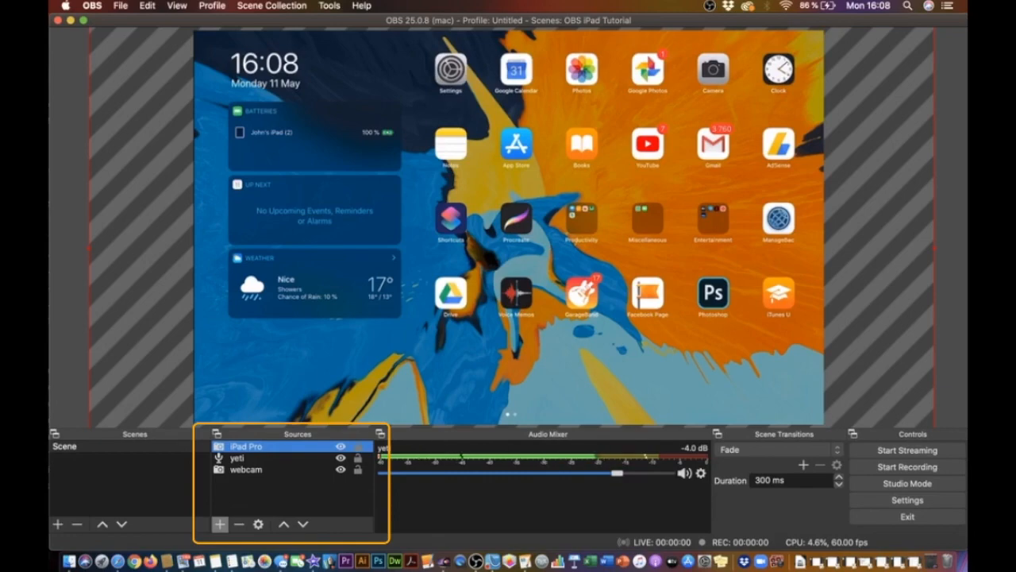
mouse_move(443, 205)
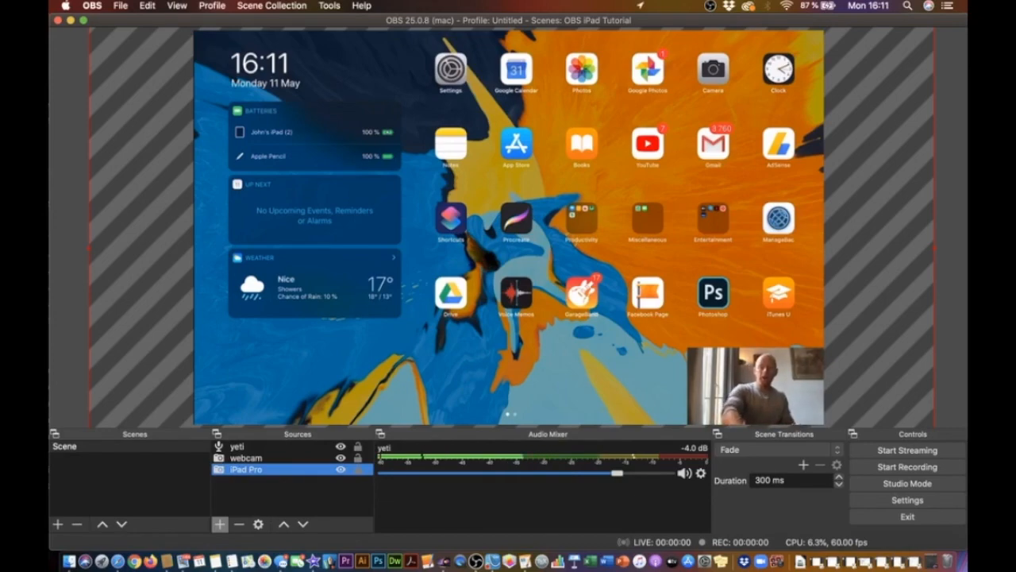
left_click(906, 466)
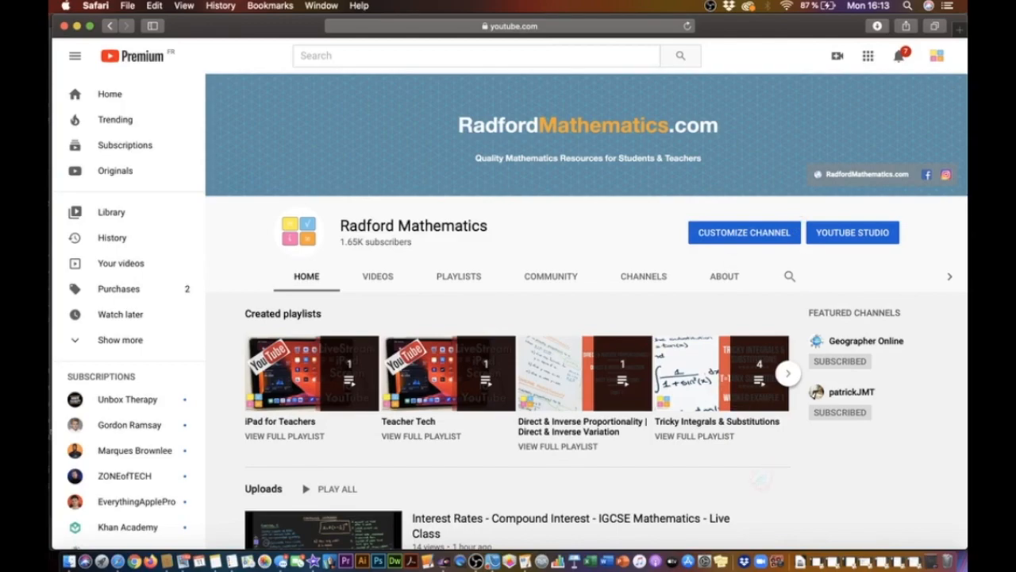
Step: Open YouTube Studio from the Radford Mathematics channel and start a new stream
left_click(852, 231)
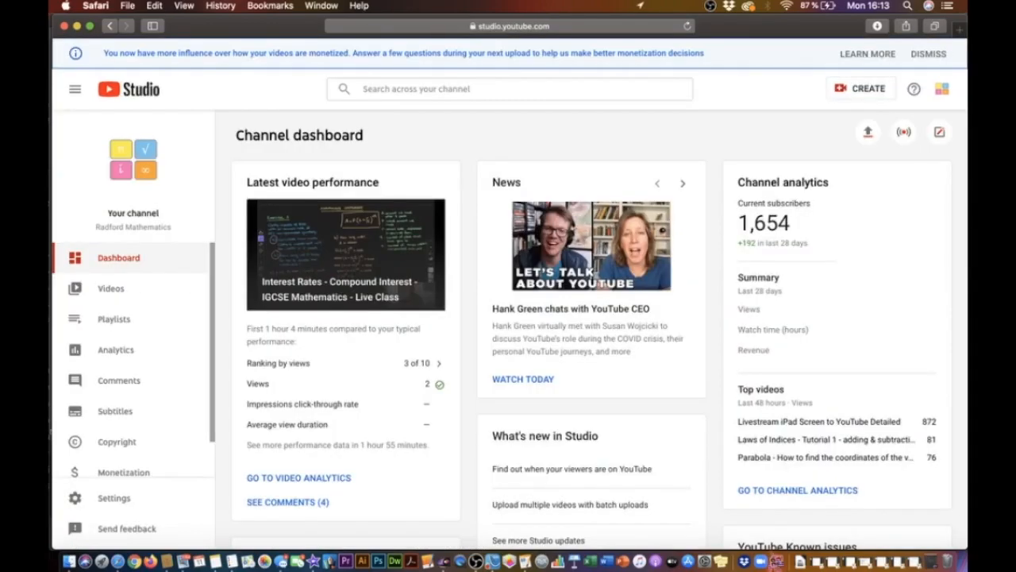
mouse_move(904, 132)
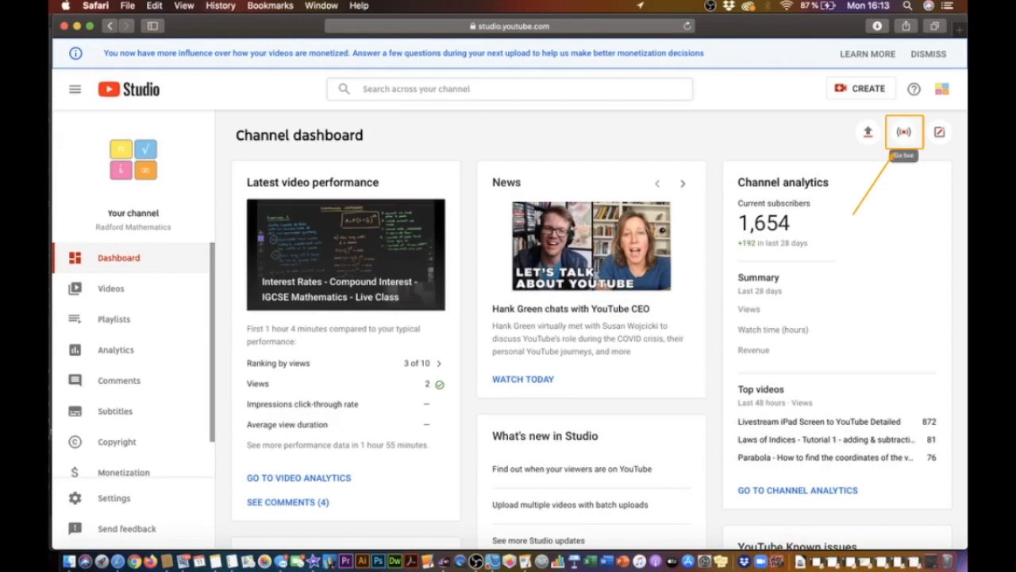
left_click(903, 132)
type("OBS a")
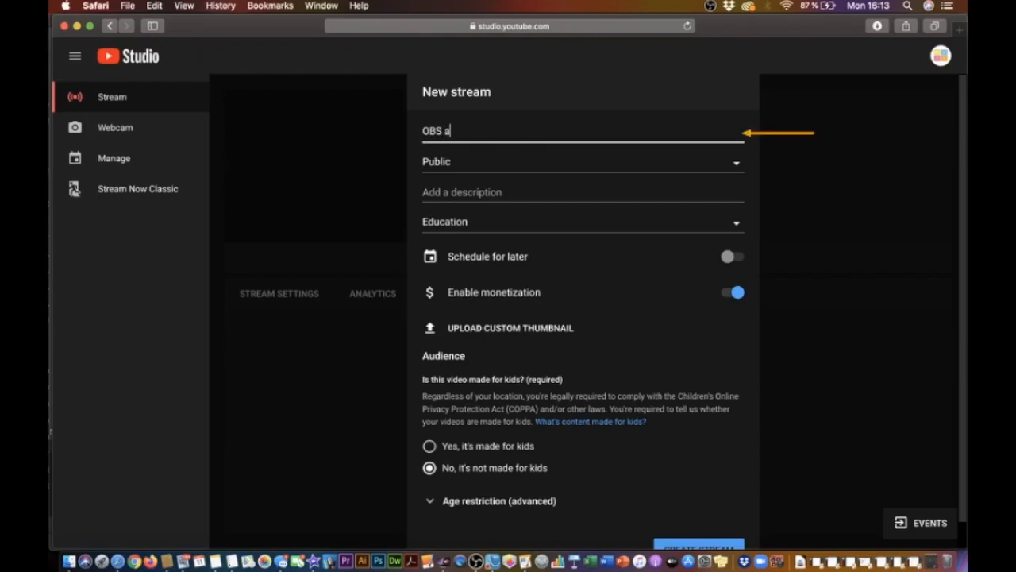
Step: Title the stream 'OBS and iPad', make it Unlisted, and schedule it for Mon, May 11
type("nd iPad")
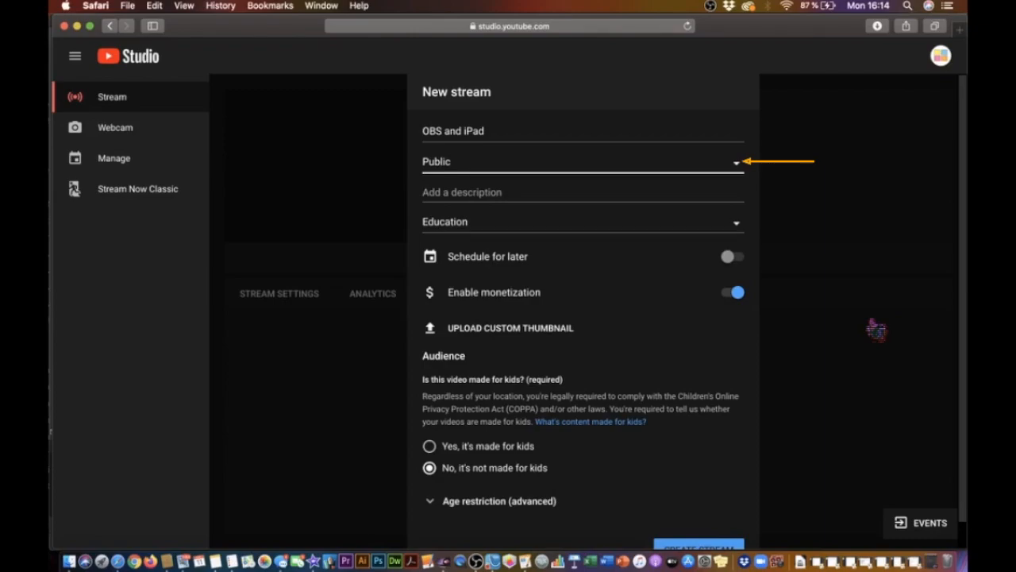
left_click(582, 161)
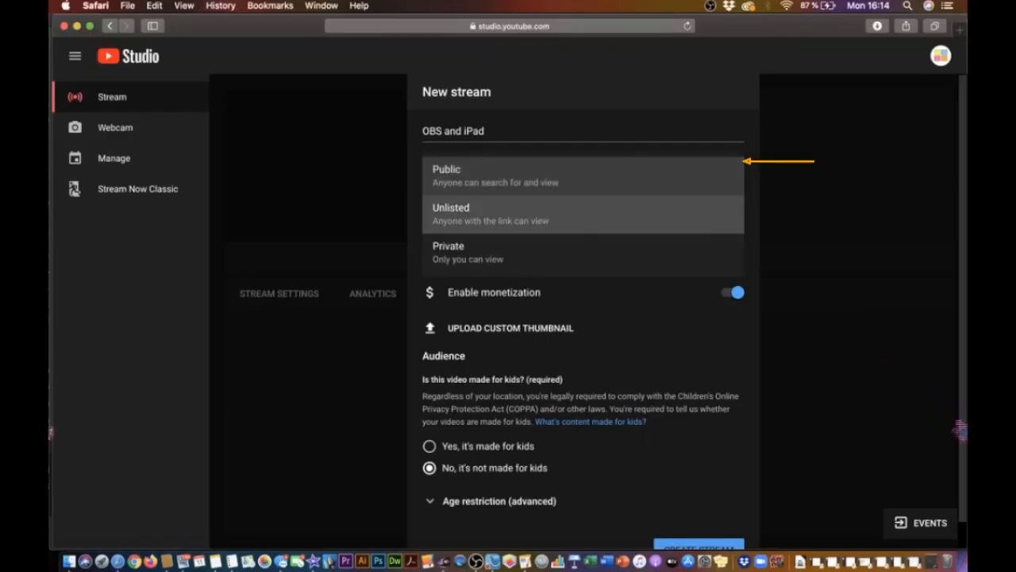
left_click(451, 213)
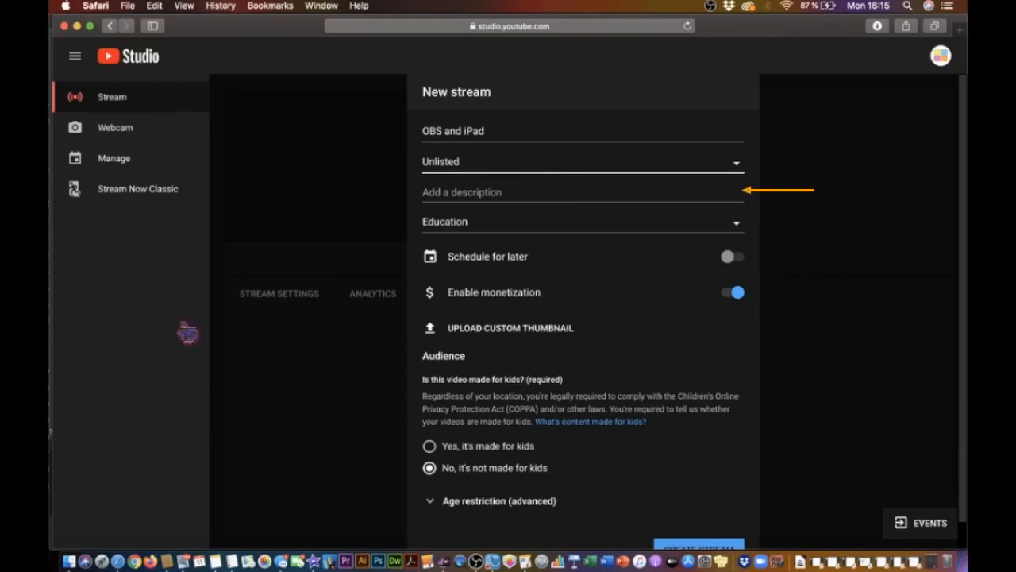
left_click(556, 192)
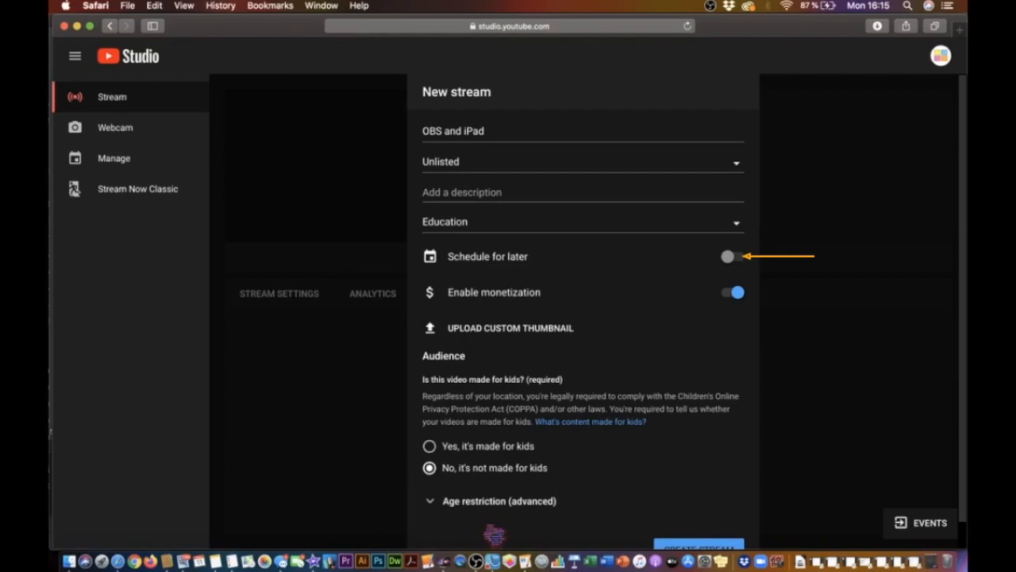
left_click(732, 255)
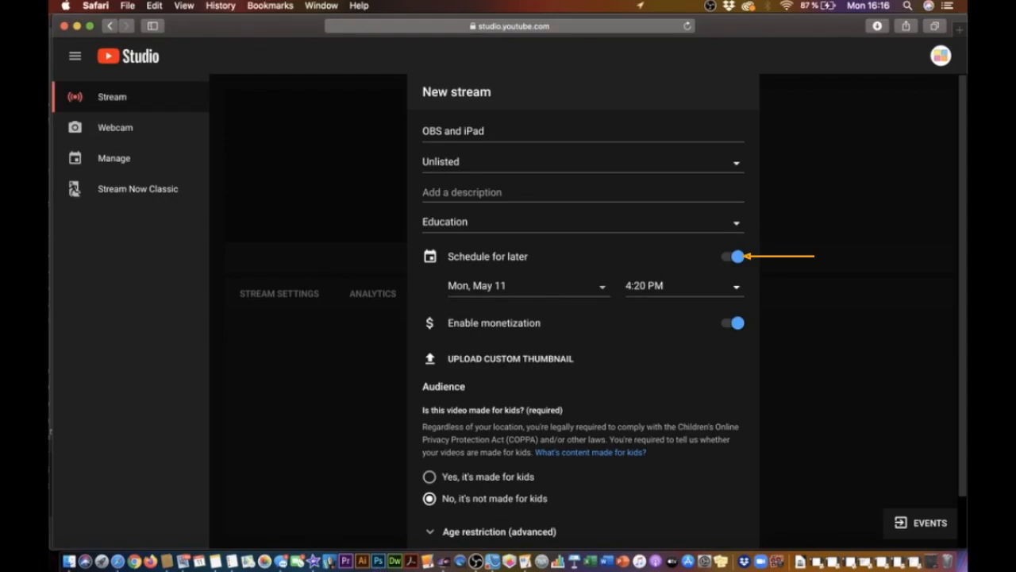
scroll("down", 3)
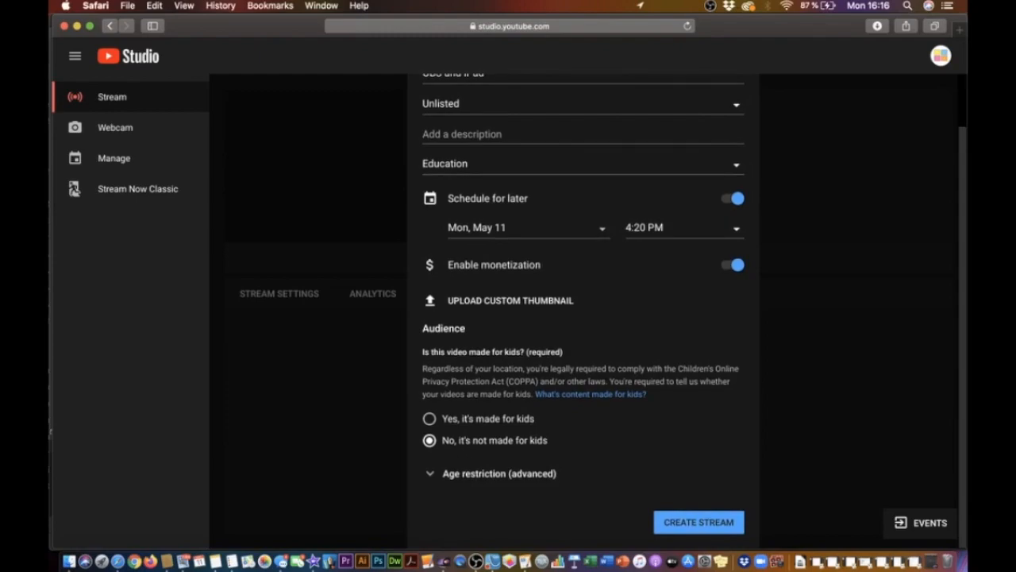
Step: Create the 'OBS and iPad' stream and copy the stream key from its control room
left_click(698, 521)
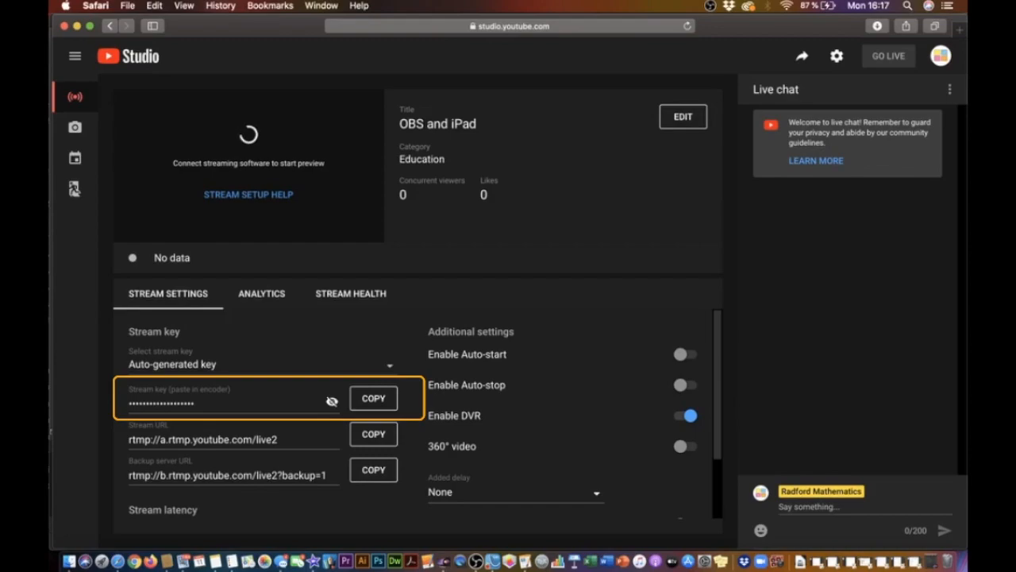
left_click(373, 398)
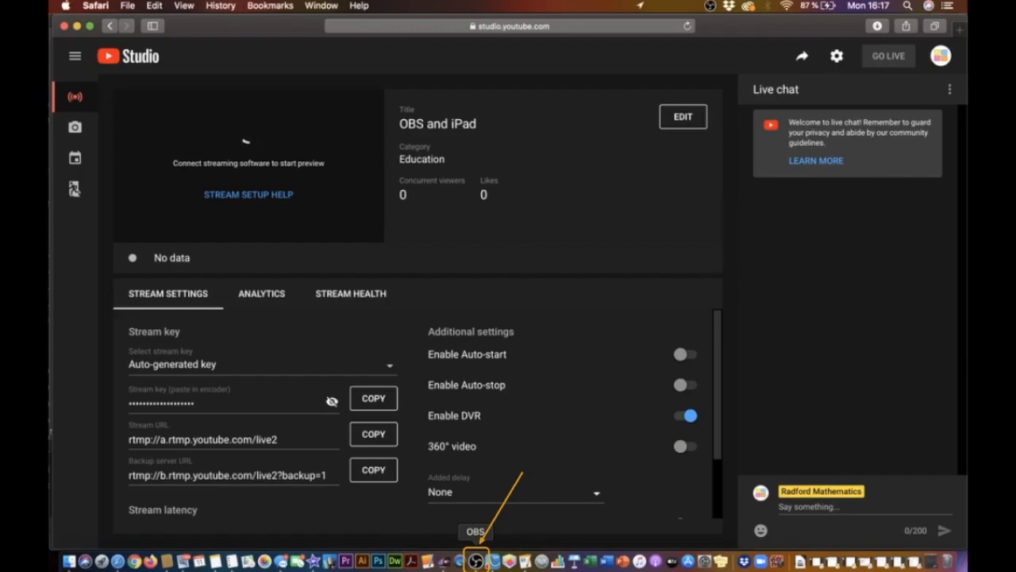
Step: Paste the copied YouTube stream key into OBS's Stream settings and save
left_click(475, 561)
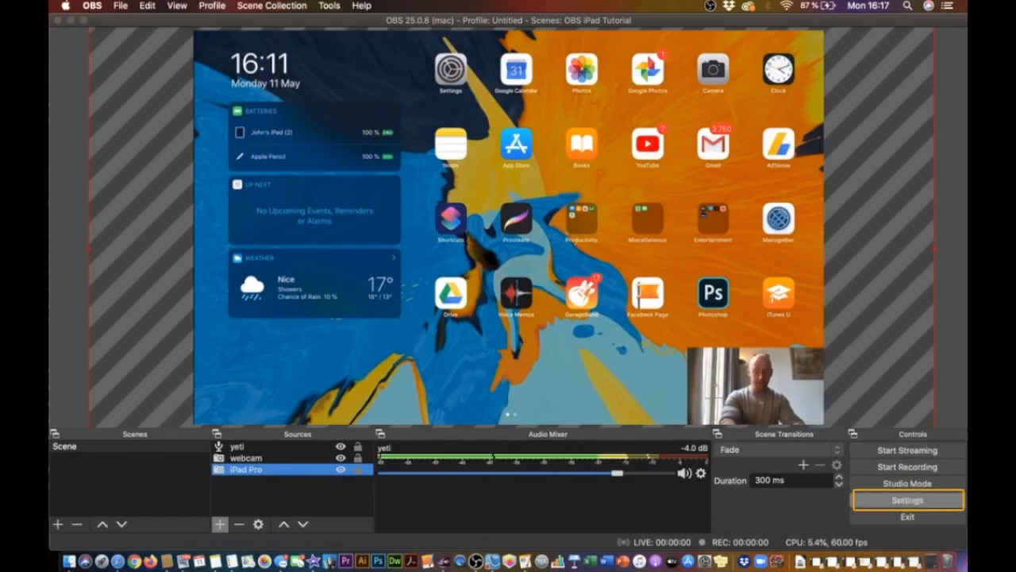
left_click(906, 500)
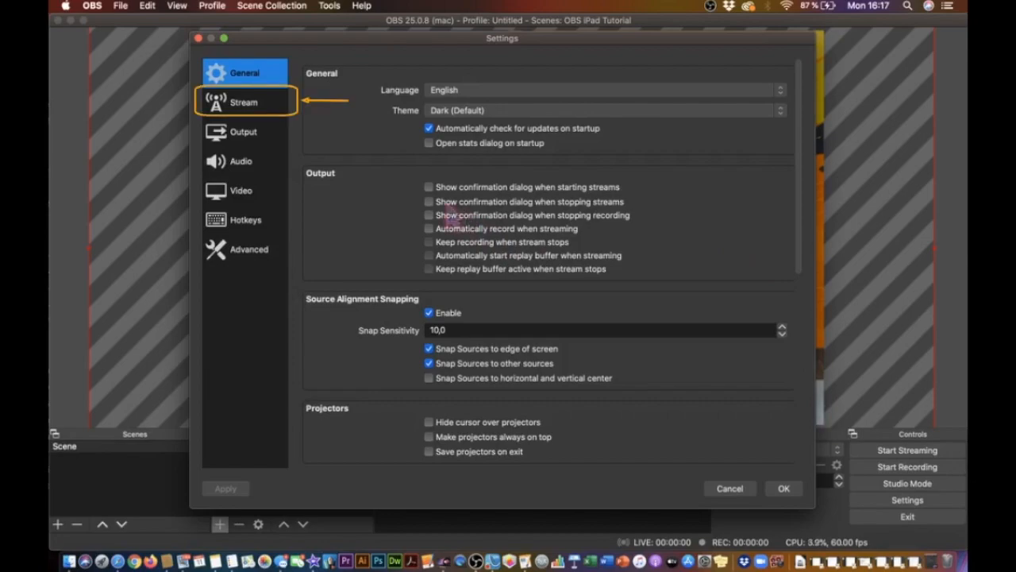
left_click(244, 102)
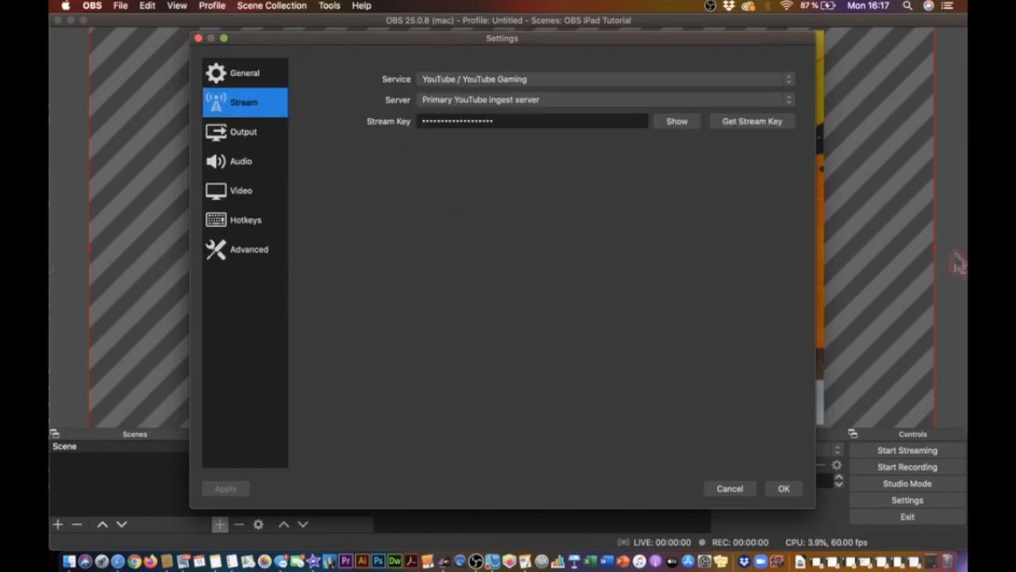
left_click(532, 120)
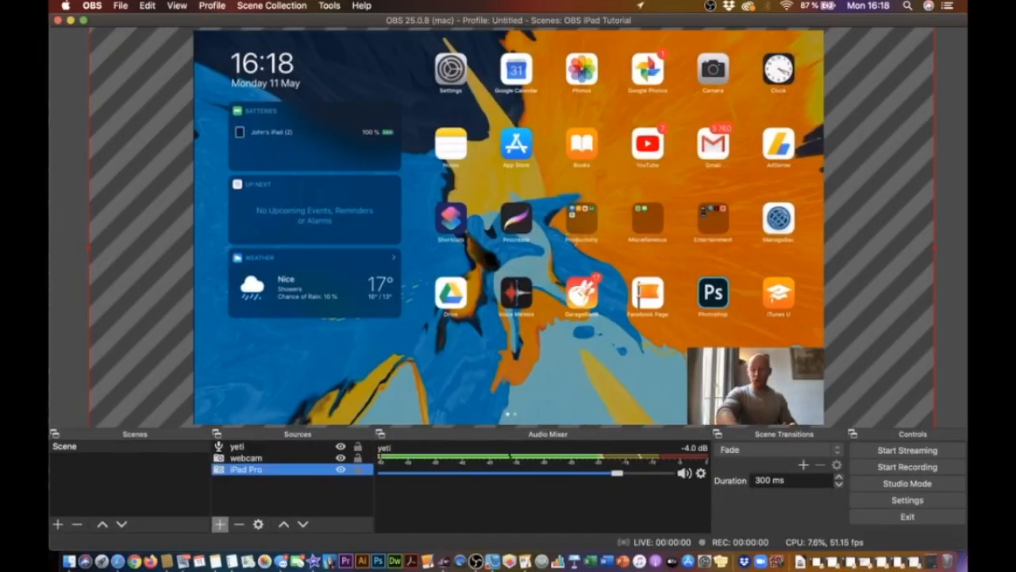
Step: Start streaming from OBS Studio to YouTube
left_click(906, 451)
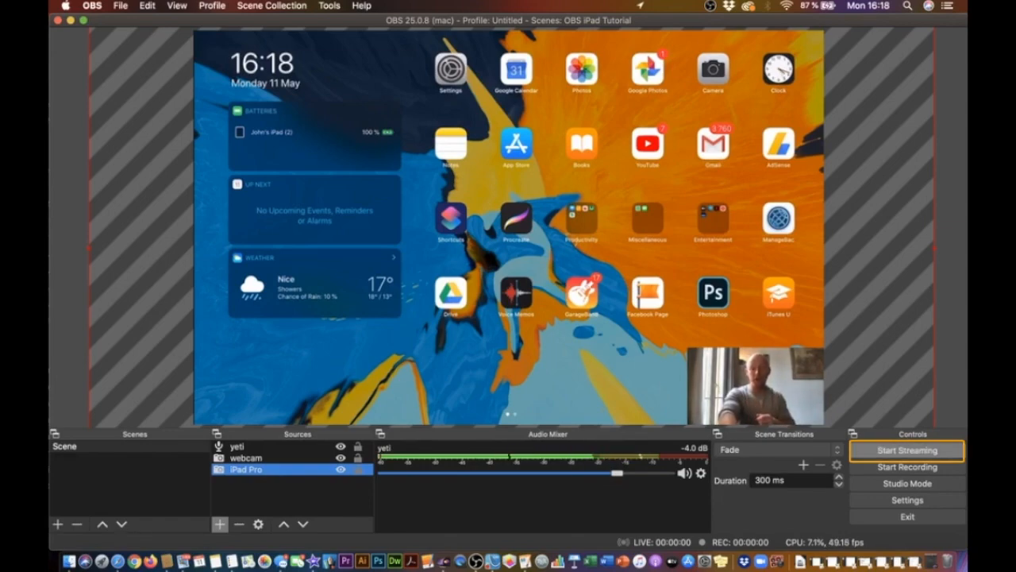
left_click(907, 450)
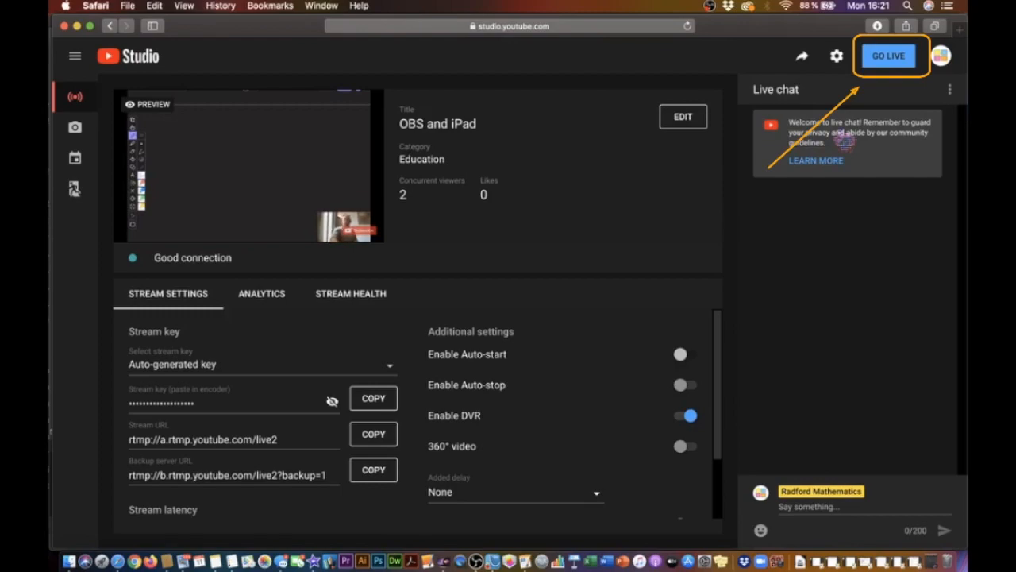
Step: Go live with the 'OBS and iPad' stream from the YouTube Studio control room
left_click(888, 55)
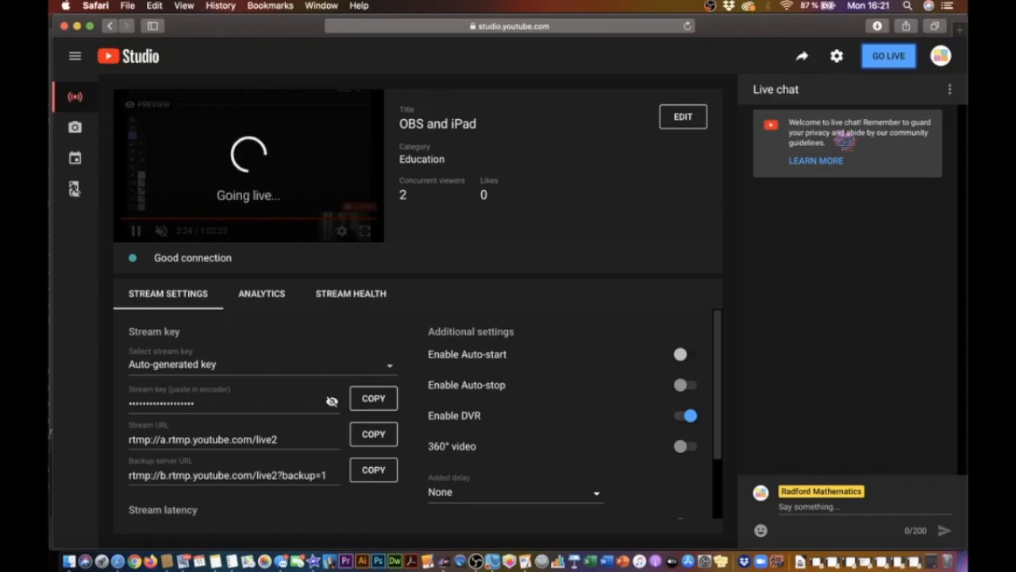
left_click(888, 55)
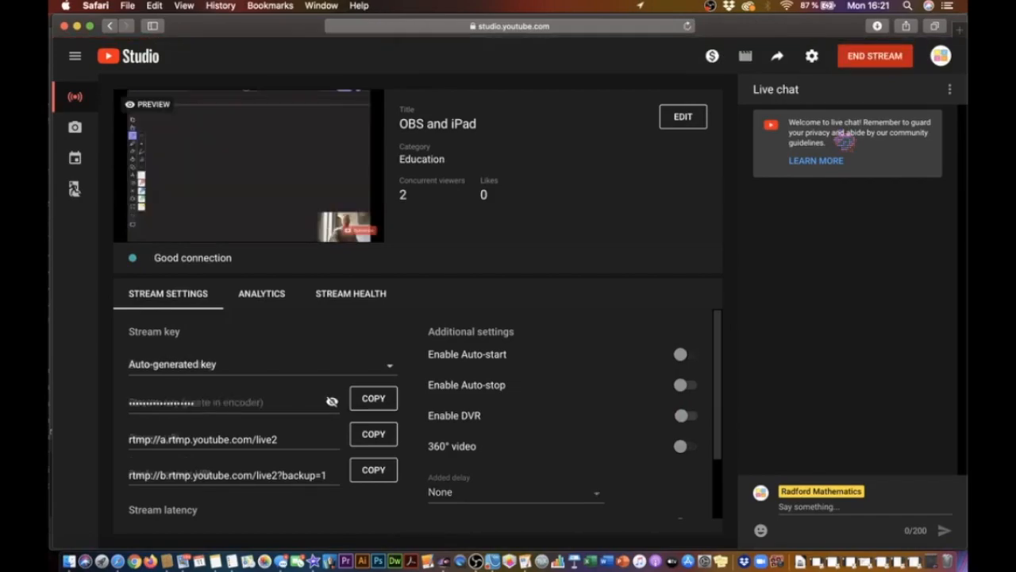
left_click(680, 416)
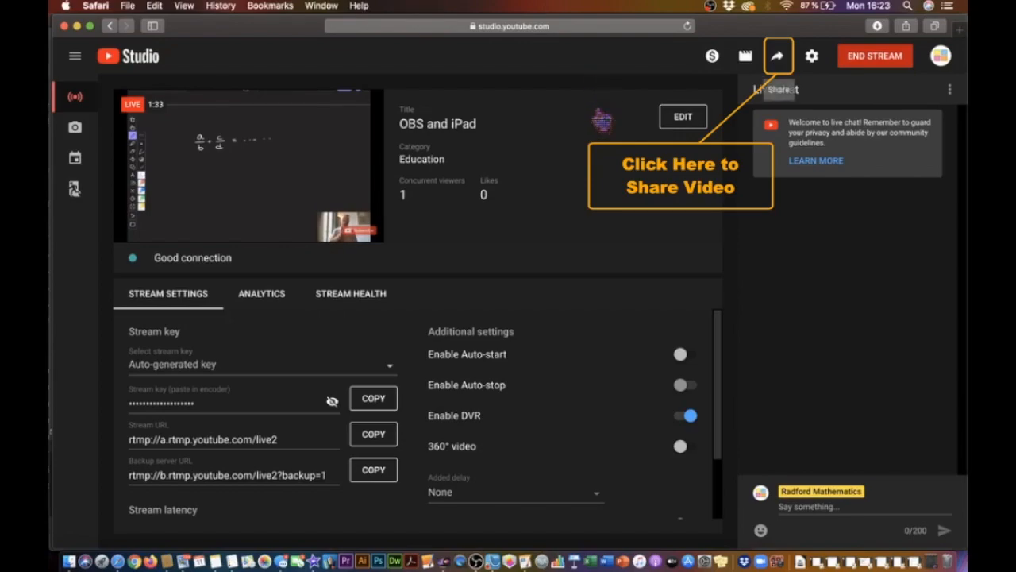
Step: Watch the OBS and iPad stream on its YouTube watch page, then return to Studio
left_click(776, 55)
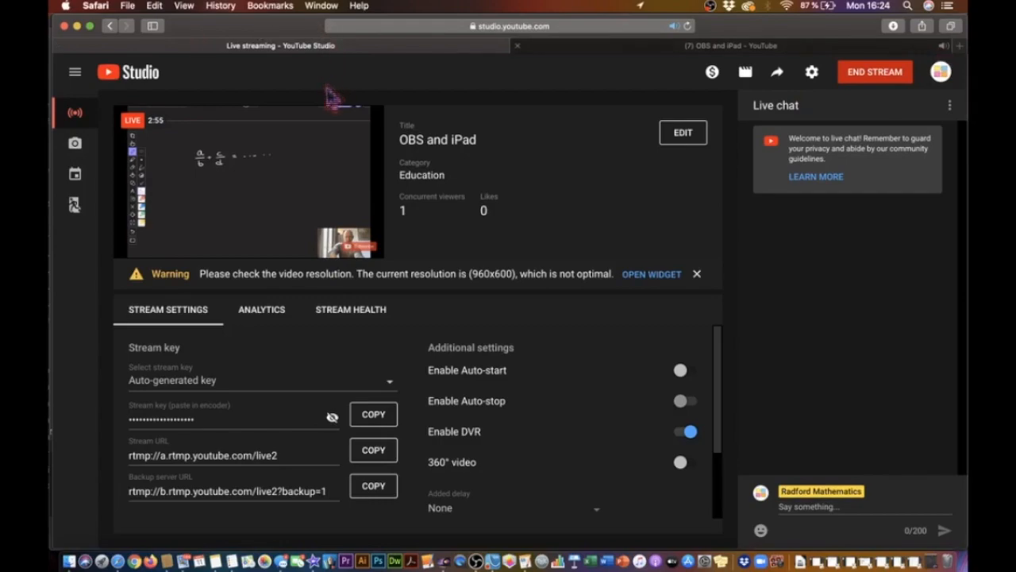
left_click(730, 46)
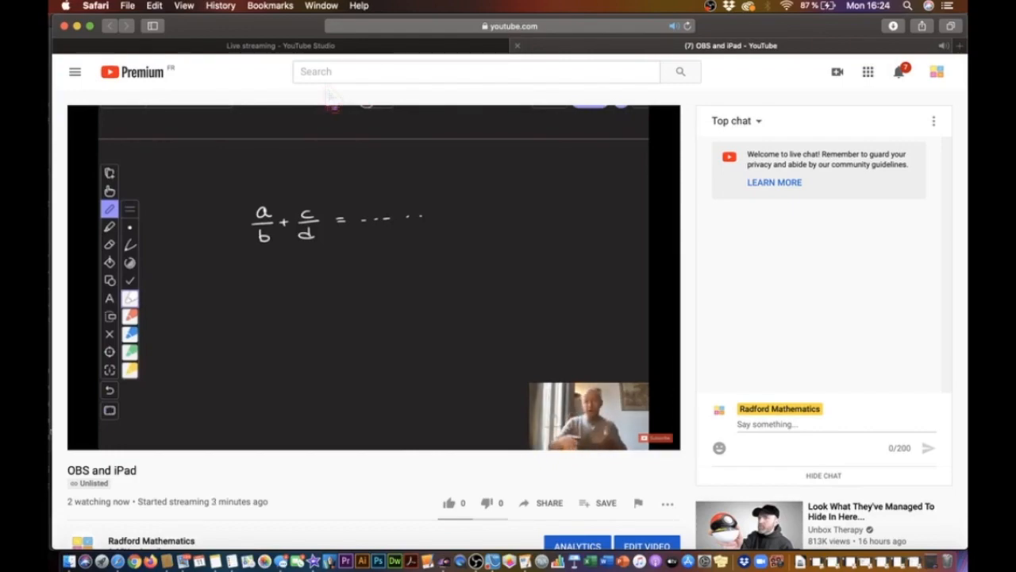
left_click(282, 45)
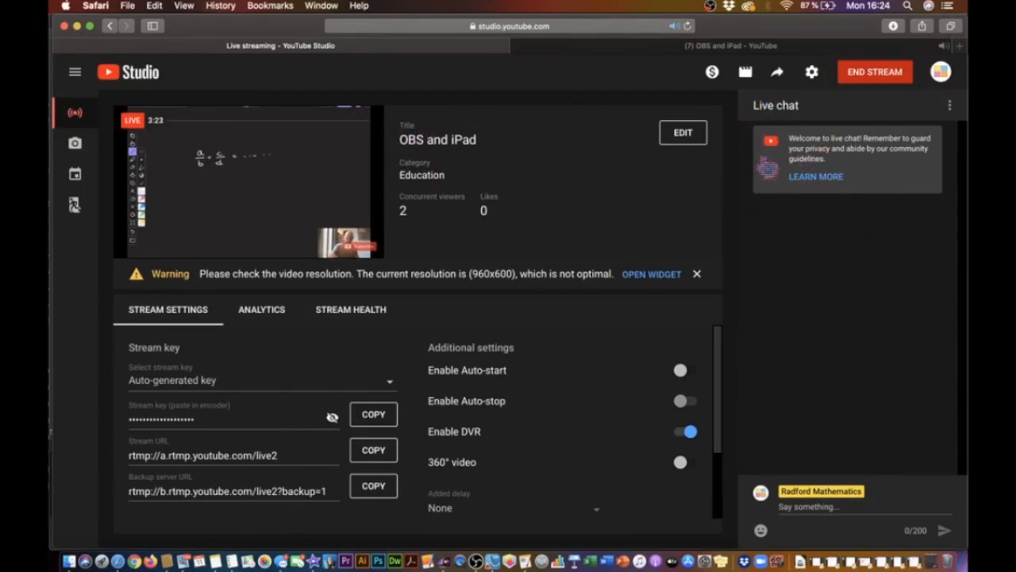
Step: End the live stream in YouTube Studio after 3:33, then stop streaming in OBS
left_click(874, 72)
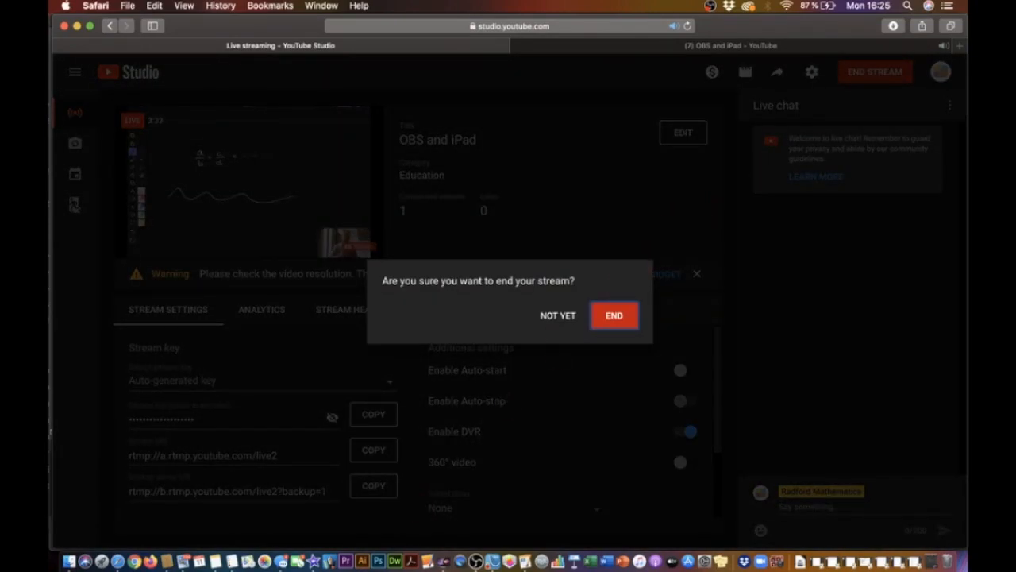
left_click(557, 315)
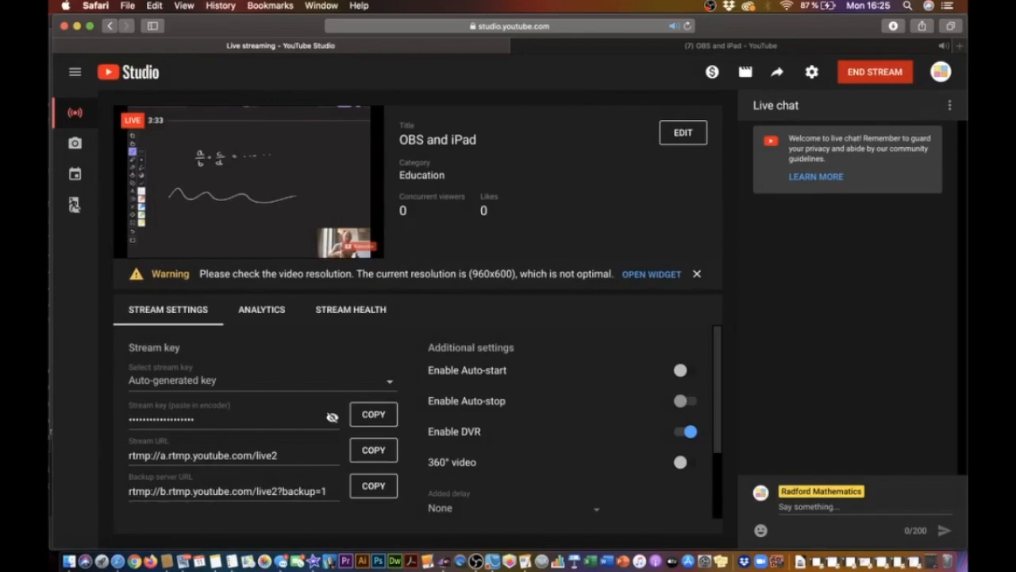
left_click(874, 72)
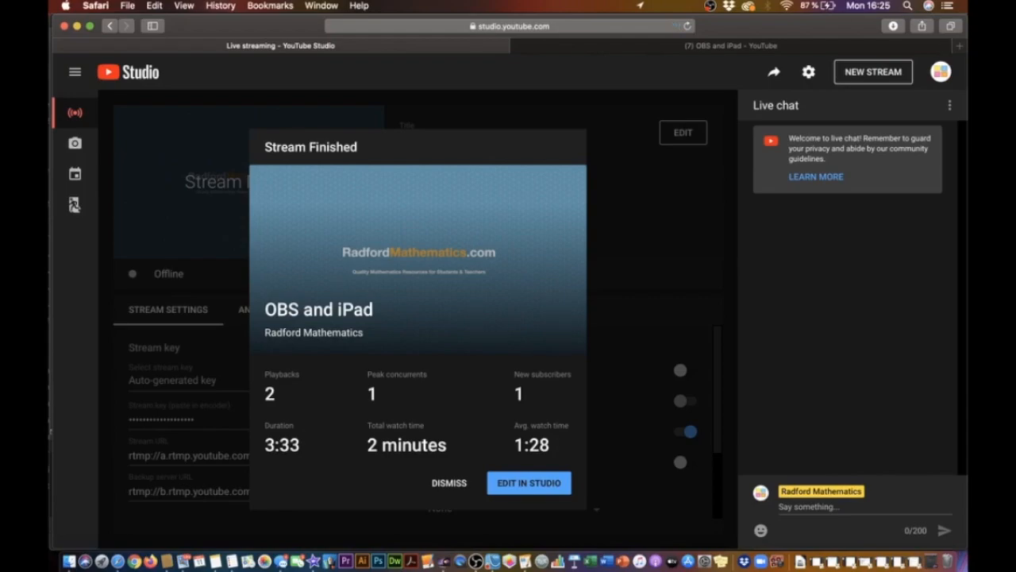
left_click(449, 482)
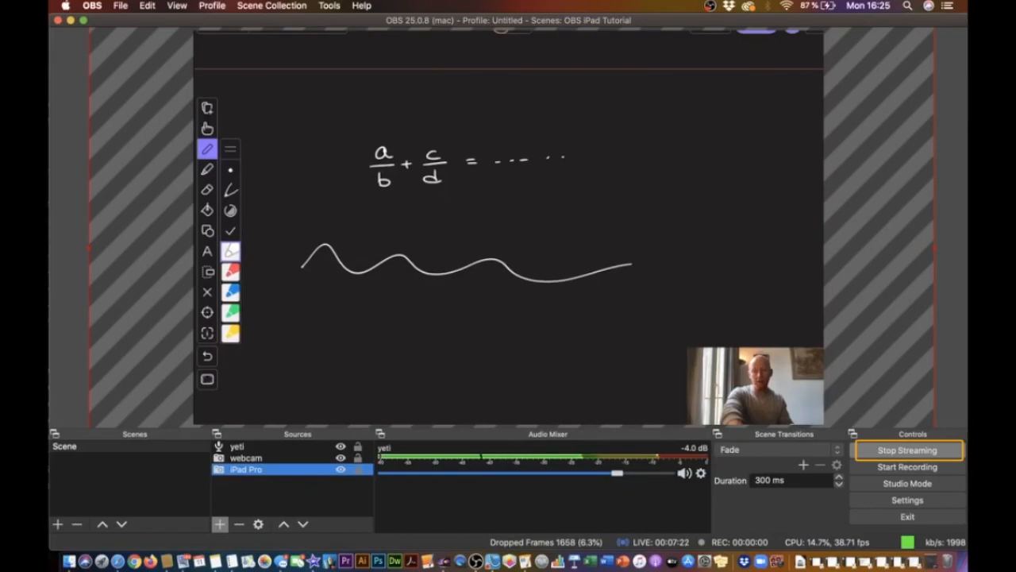
left_click(908, 449)
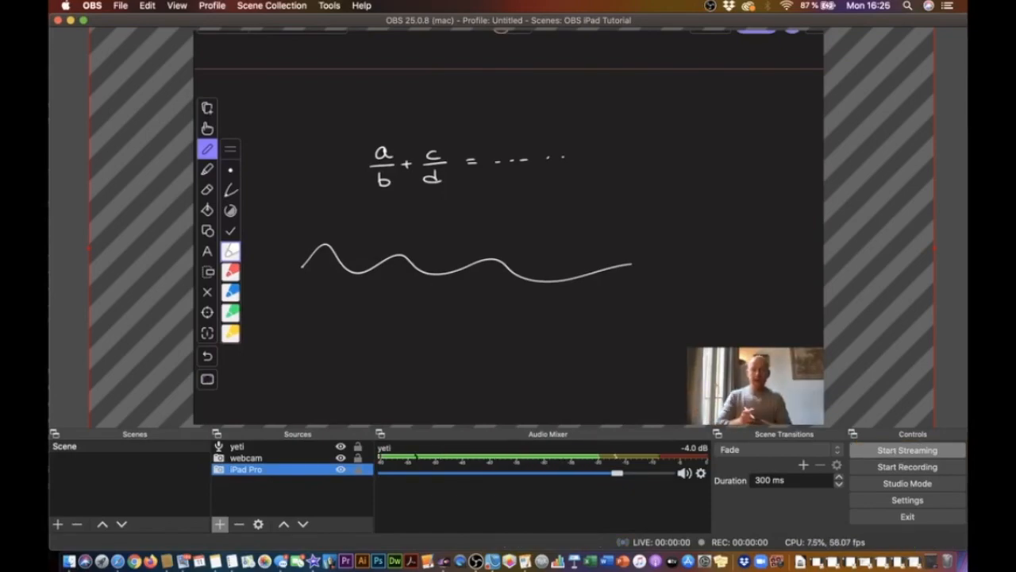